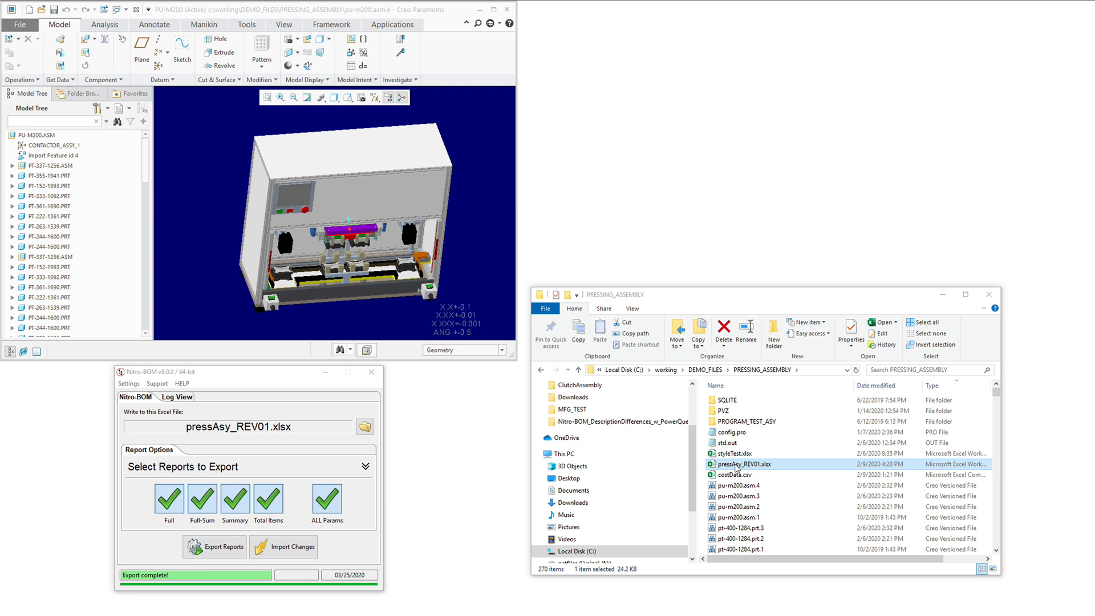
Step: Open pressAsy_REV01.xlsx and export the assembly reports into it with Nitro-BOM
double_click(741, 464)
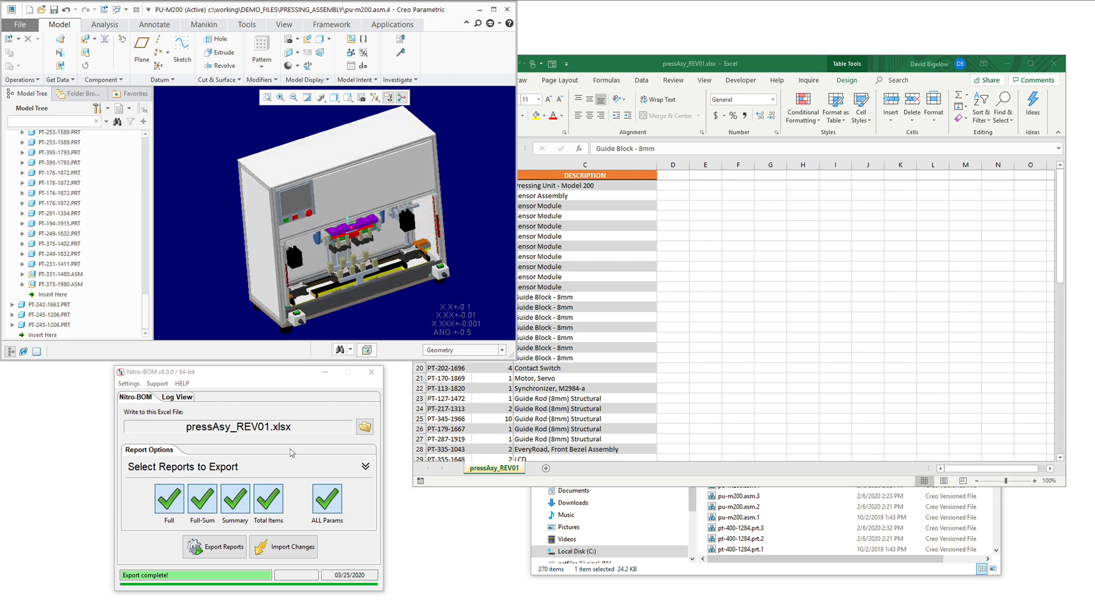
left_click(283, 547)
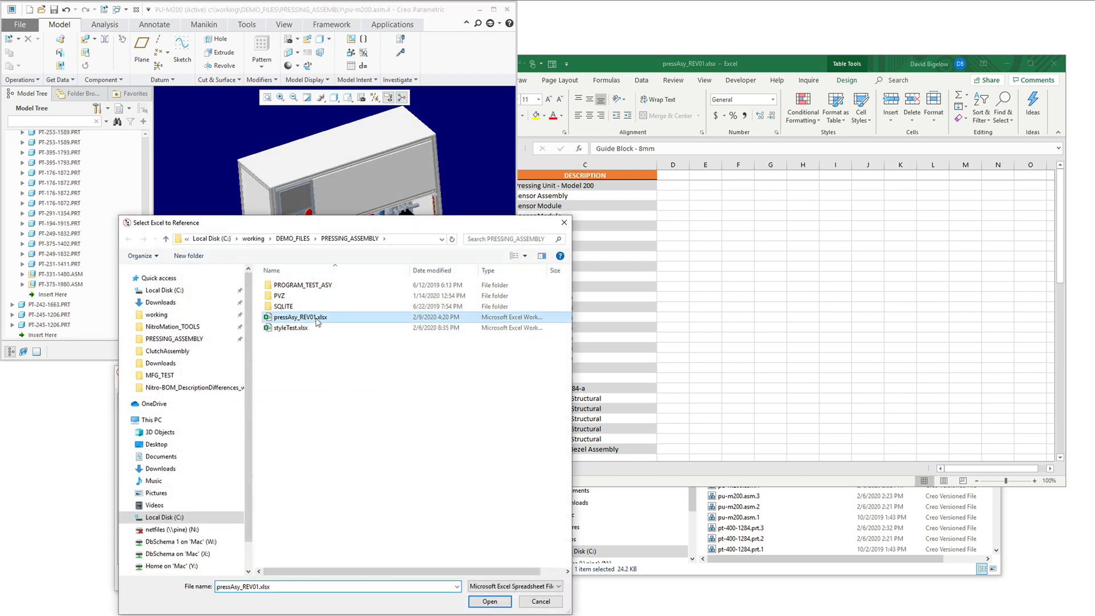
left_click(489, 602)
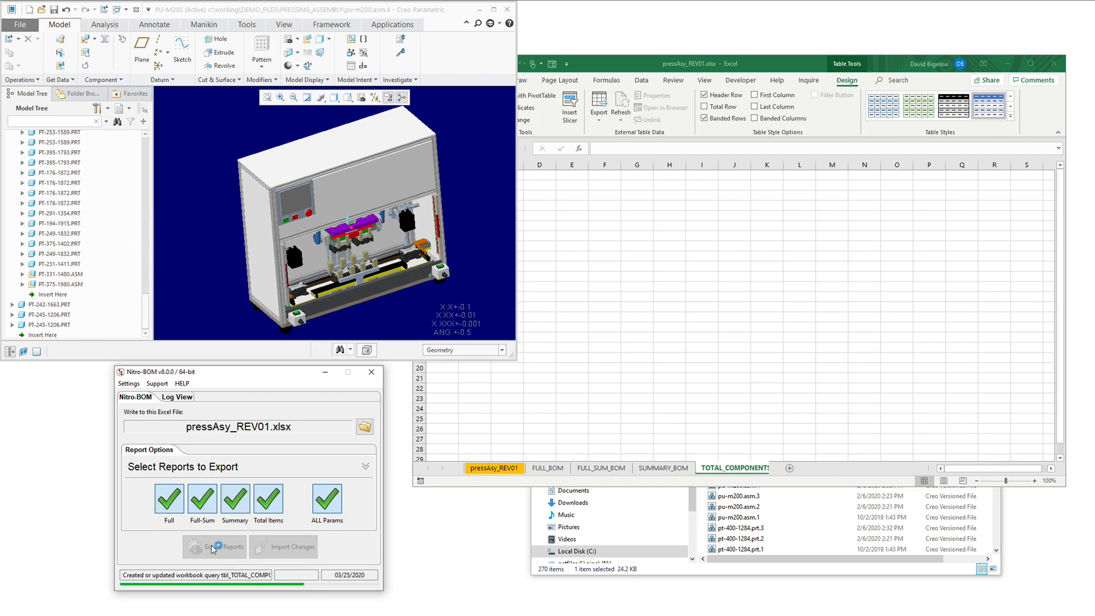
left_click(220, 546)
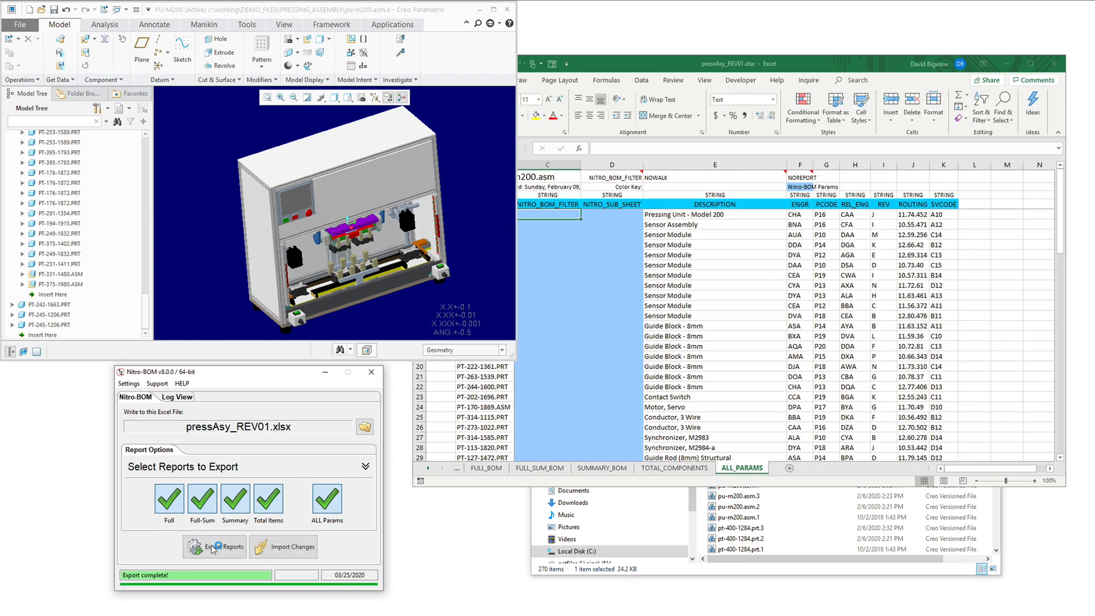
Step: Review the new FULL_BOM and TOTAL_COMPONENTS sheets, then return to the pressAsy_REV01 sheet
left_click(474, 478)
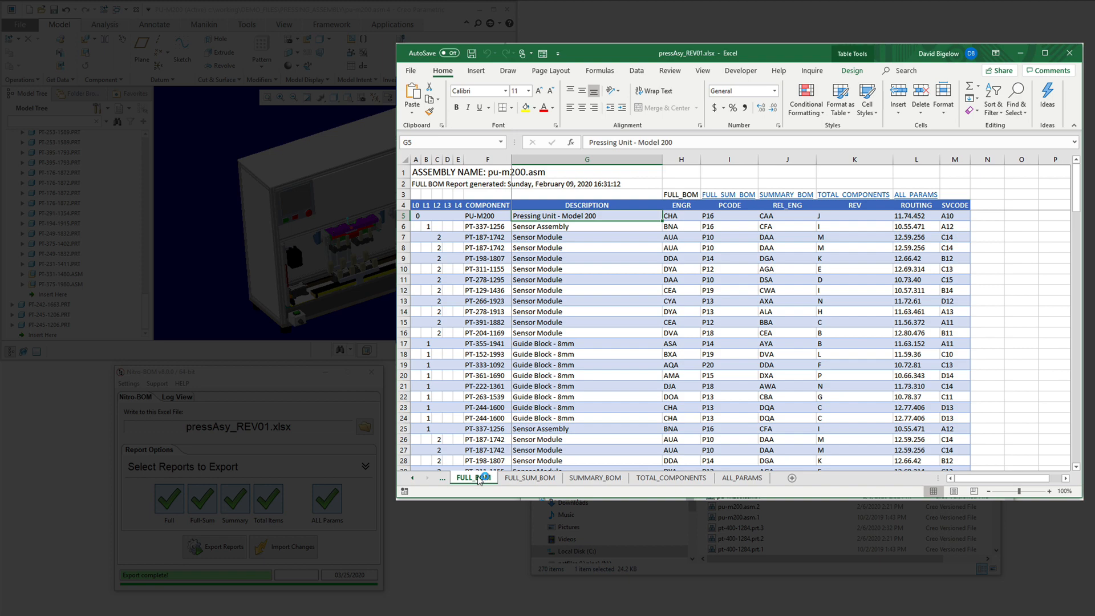
left_click(669, 478)
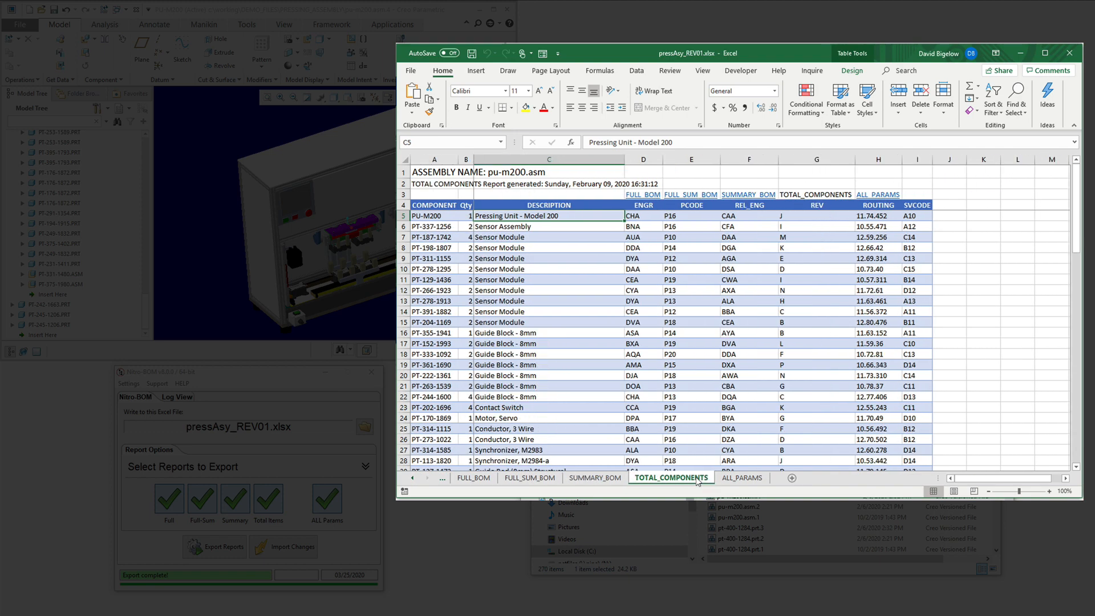
left_click(637, 71)
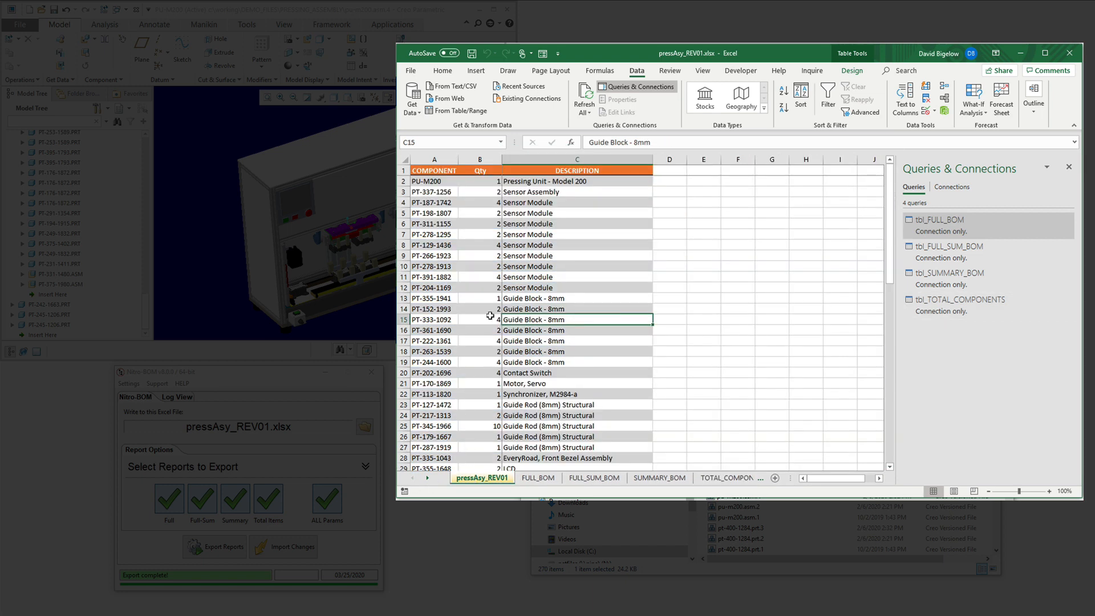
Step: Query the pressAsy_REV01 table and add a column of quantities multiplied by -1
left_click(480, 319)
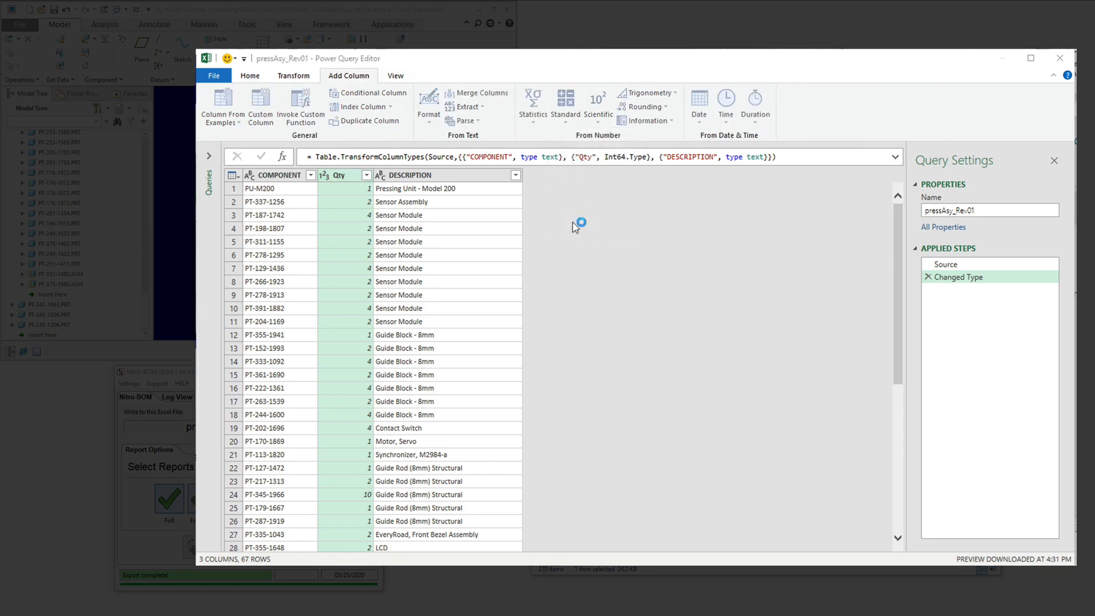
type("-1")
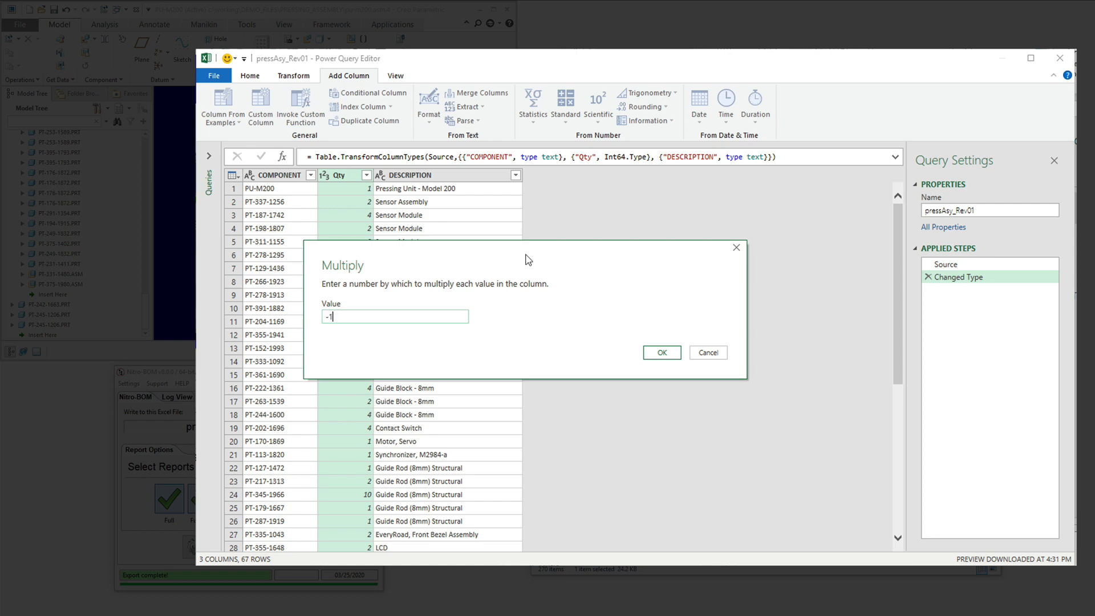
left_click(660, 352)
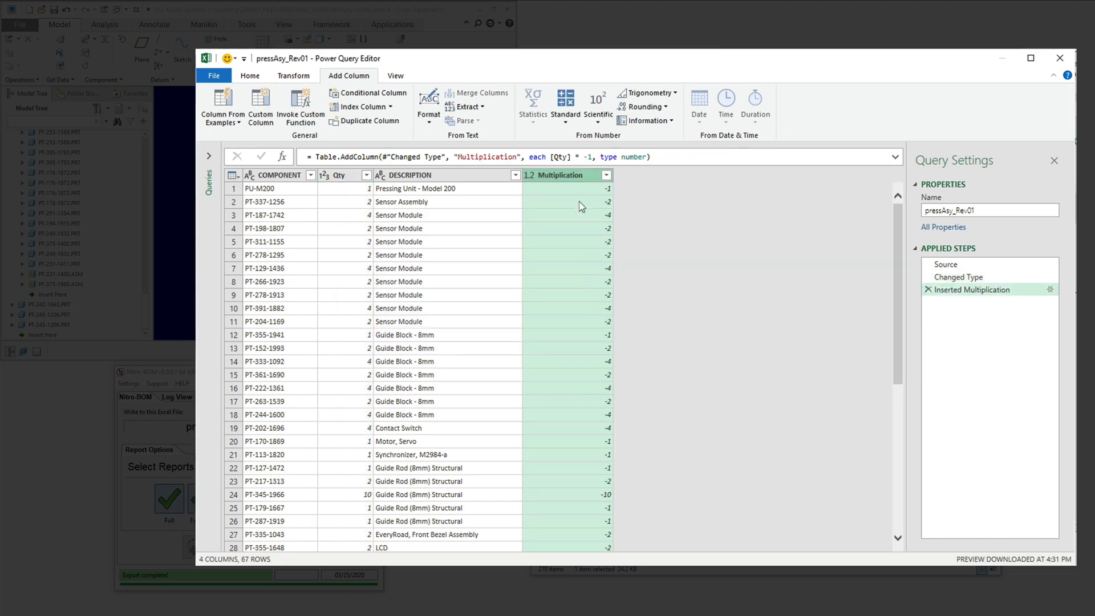
type("re")
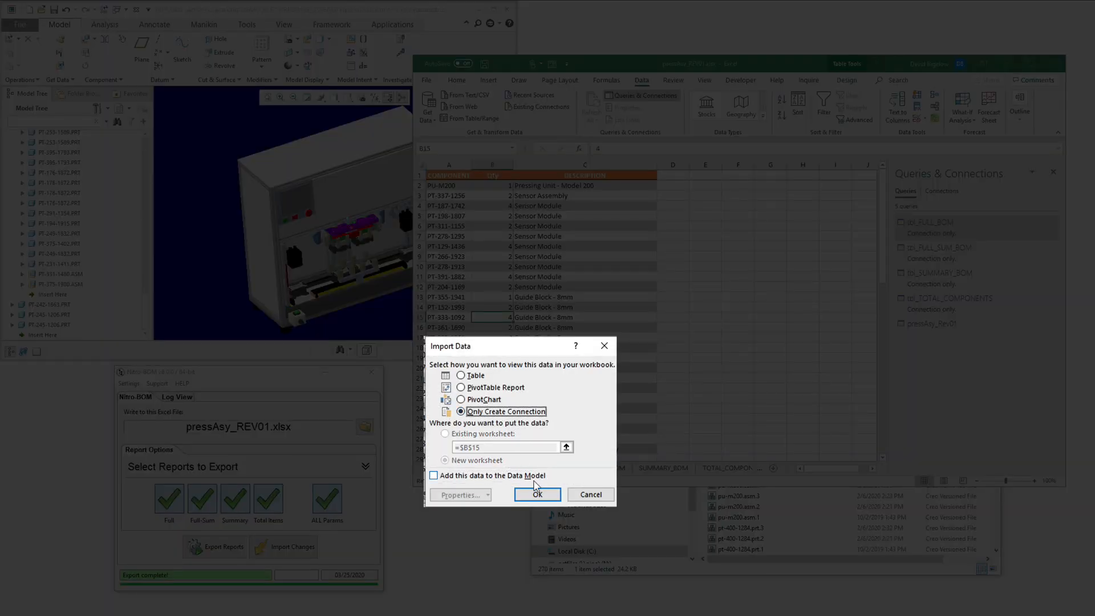
Step: Load pressAsy_Rev01 as connection only, then import costData.csv as a connection-only query
left_click(537, 494)
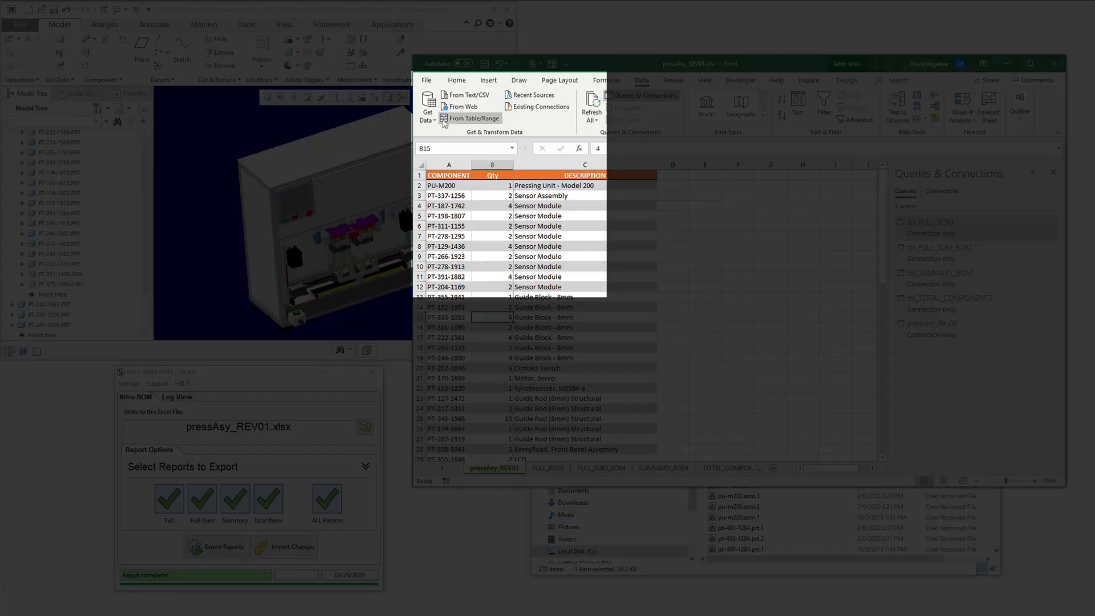
left_click(427, 109)
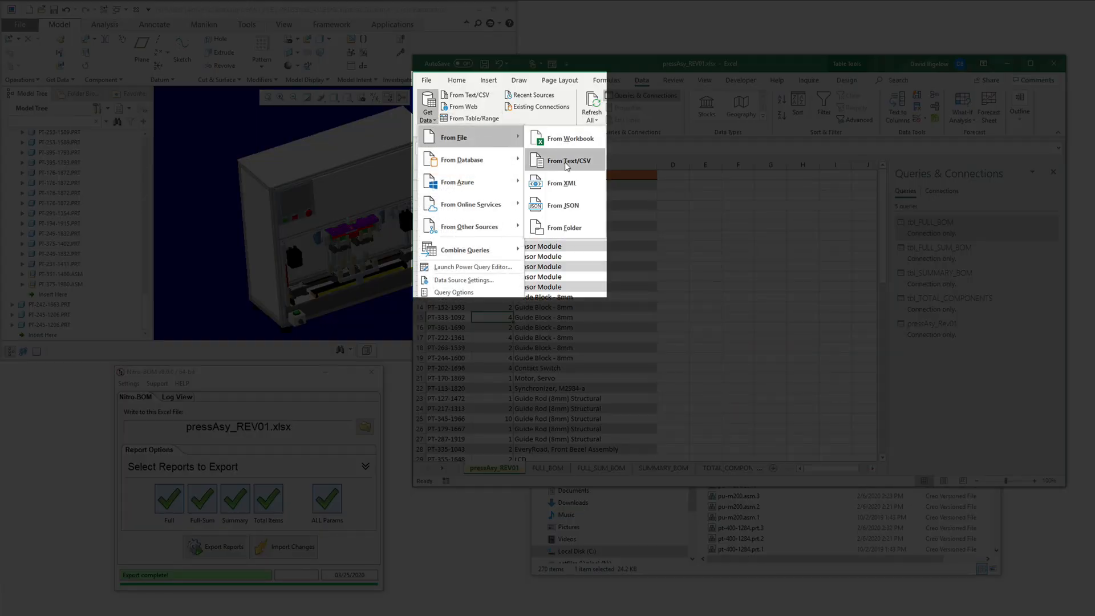
left_click(566, 161)
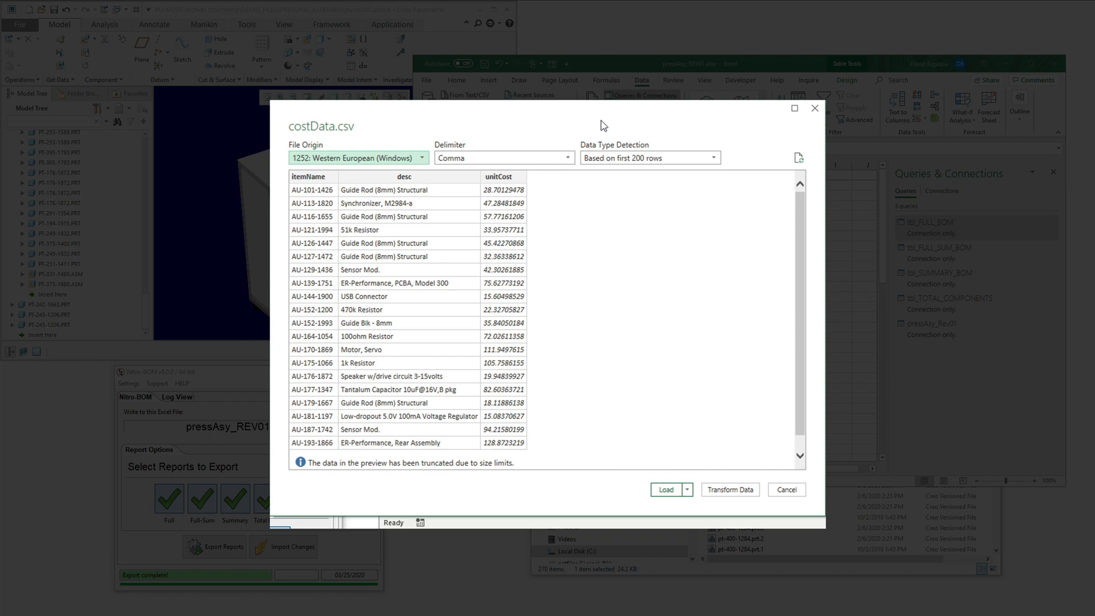
left_click(688, 490)
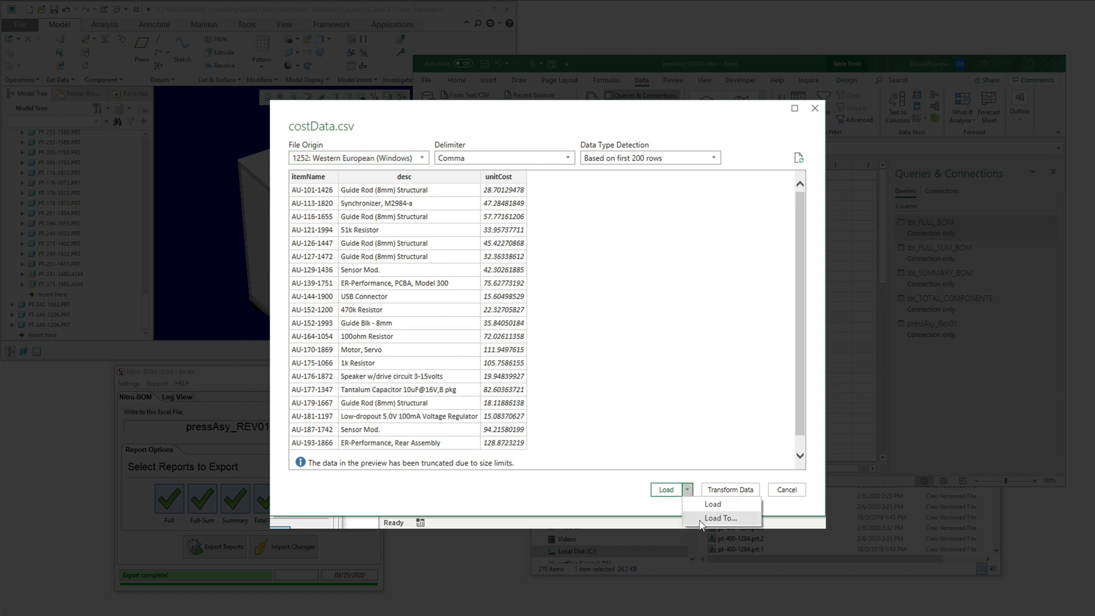
left_click(718, 517)
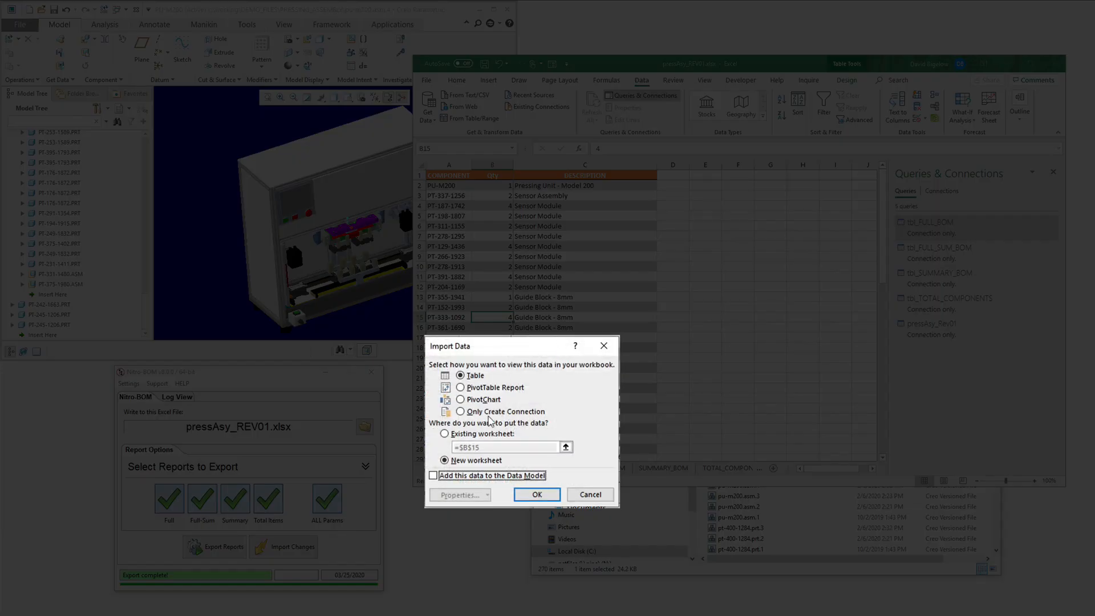
left_click(536, 494)
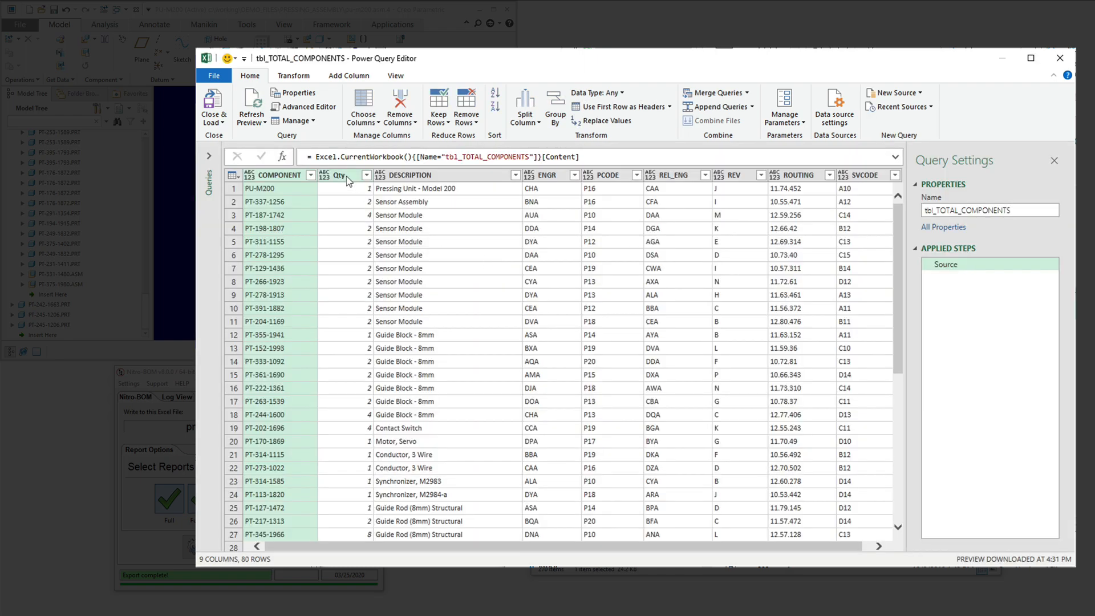
Step: Add a refQty custom column with formula =[Qty] and close the editor, keeping changes
left_click(349, 75)
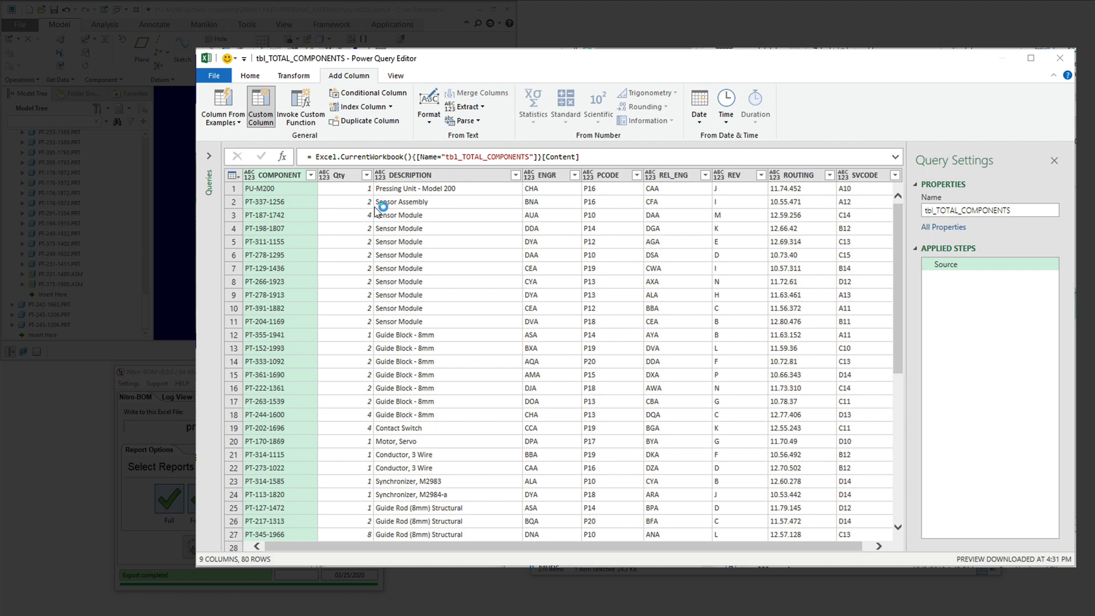
left_click(261, 106)
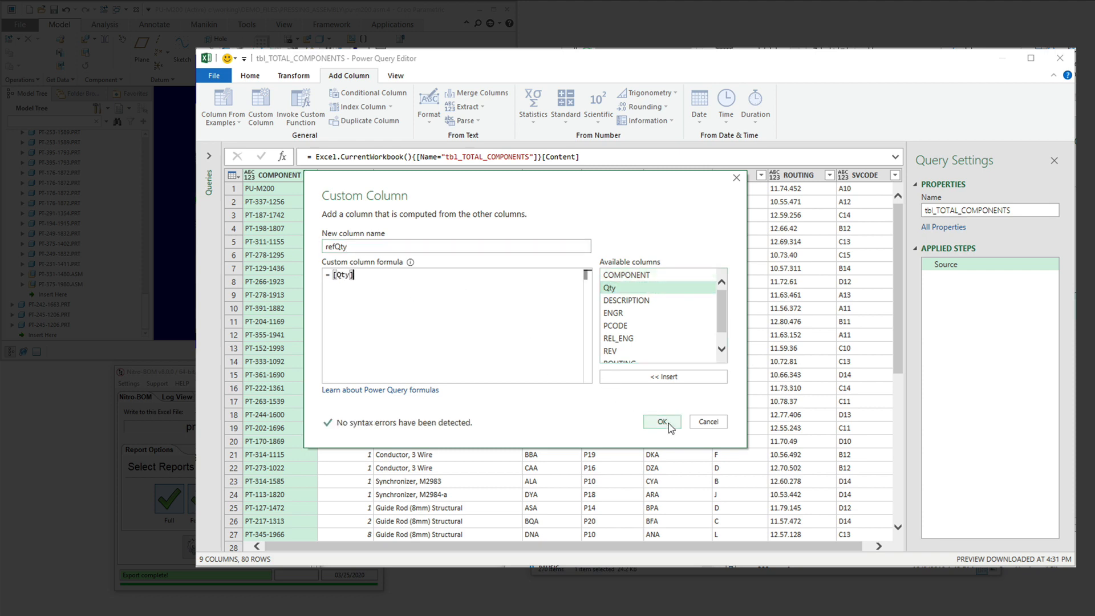
left_click(660, 421)
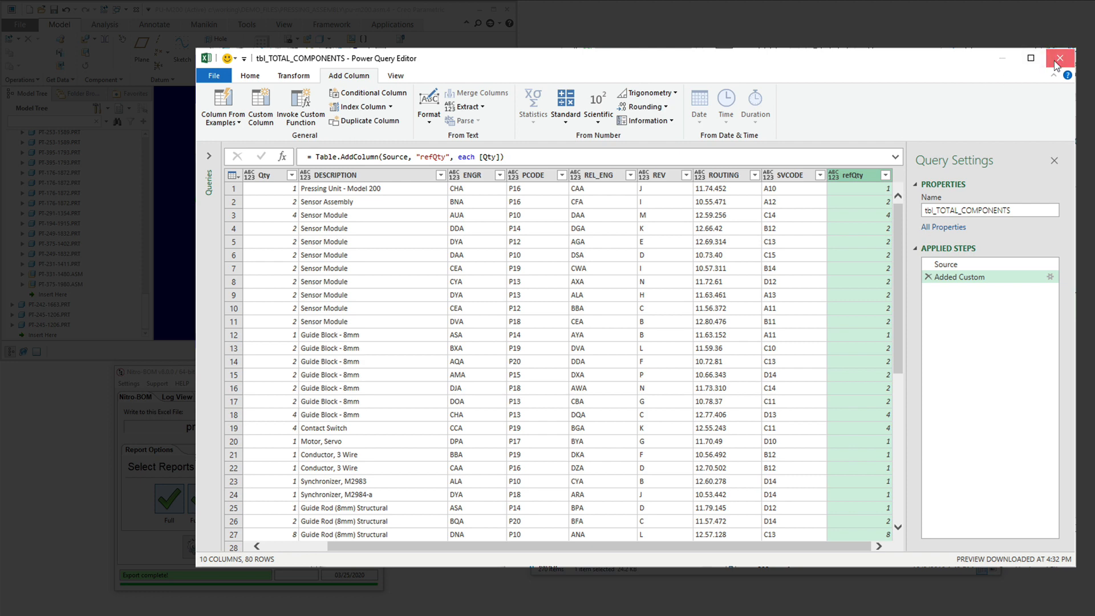
left_click(1059, 58)
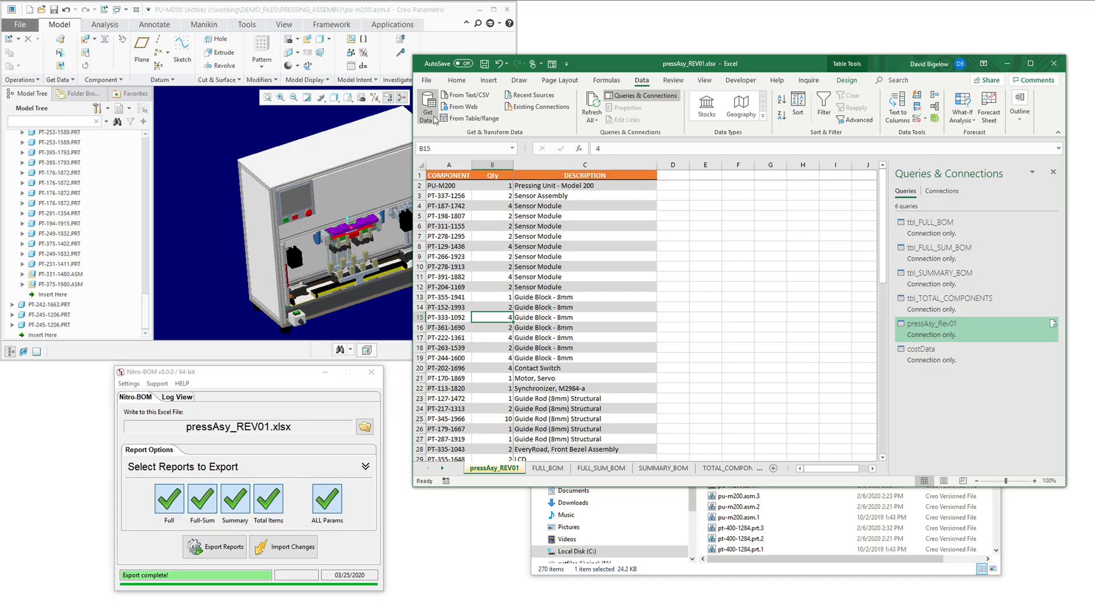
Step: Append pressAsy_Rev01 below tbl_TOTAL_COMPONENTS, keeping COMPONENT, DESCRIPTION and refQty columns
left_click(427, 106)
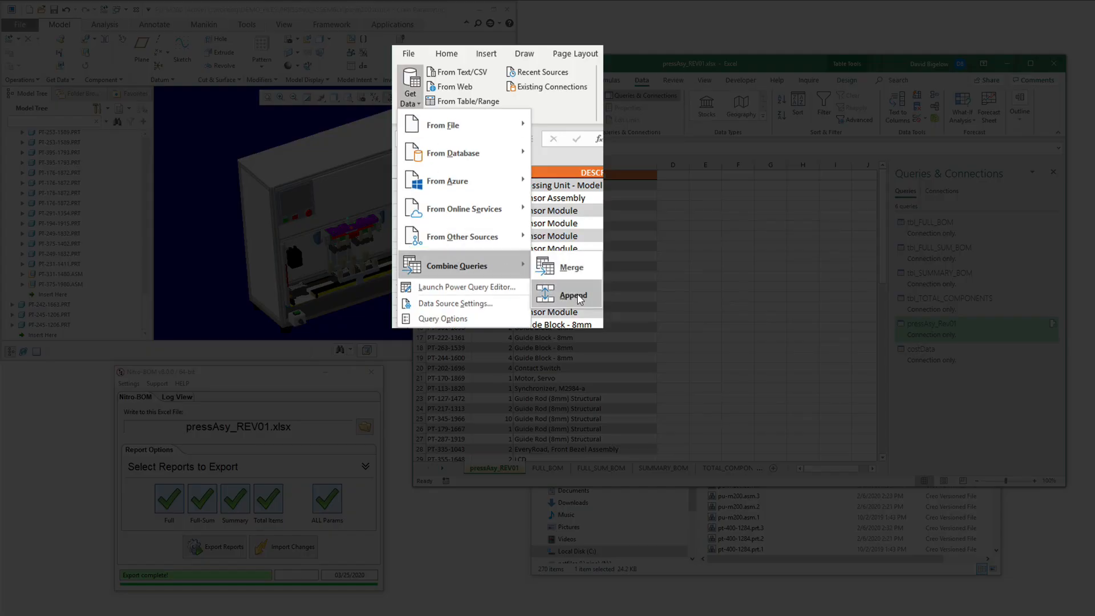
left_click(573, 295)
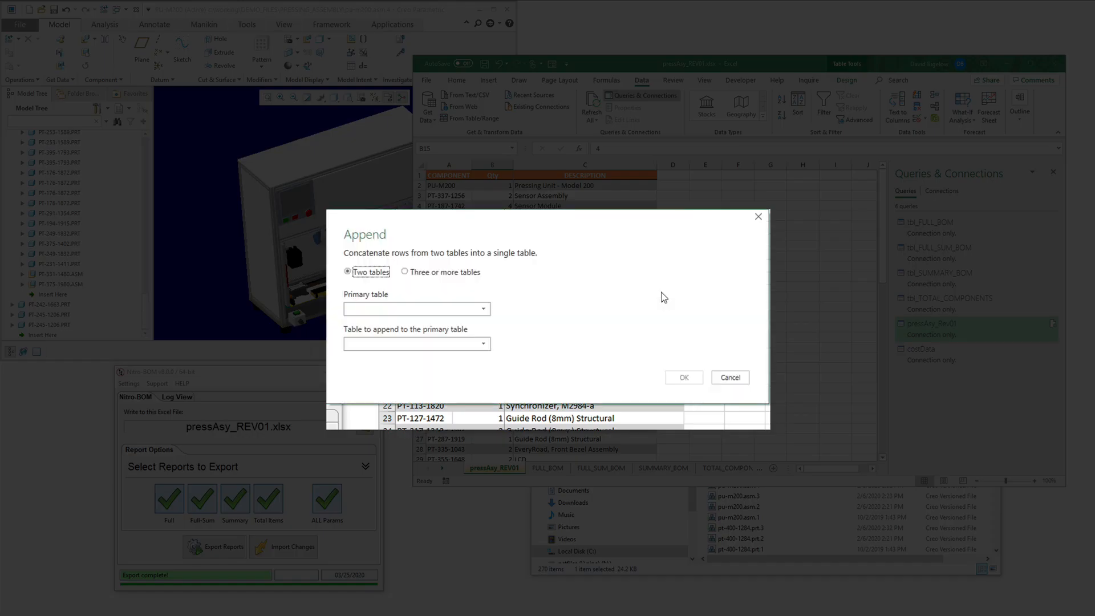
left_click(417, 309)
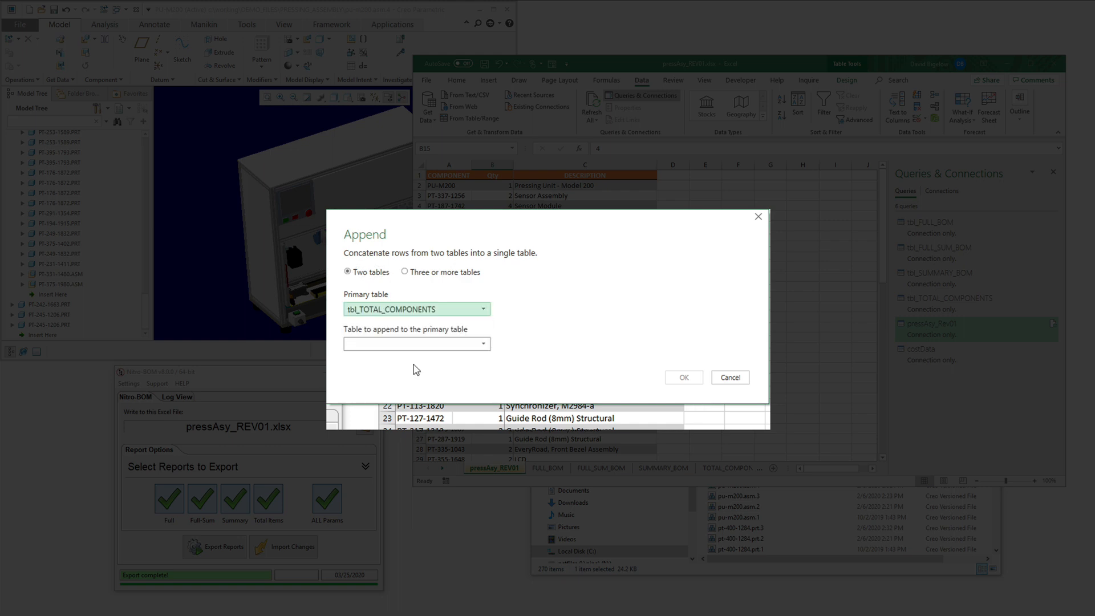
left_click(416, 344)
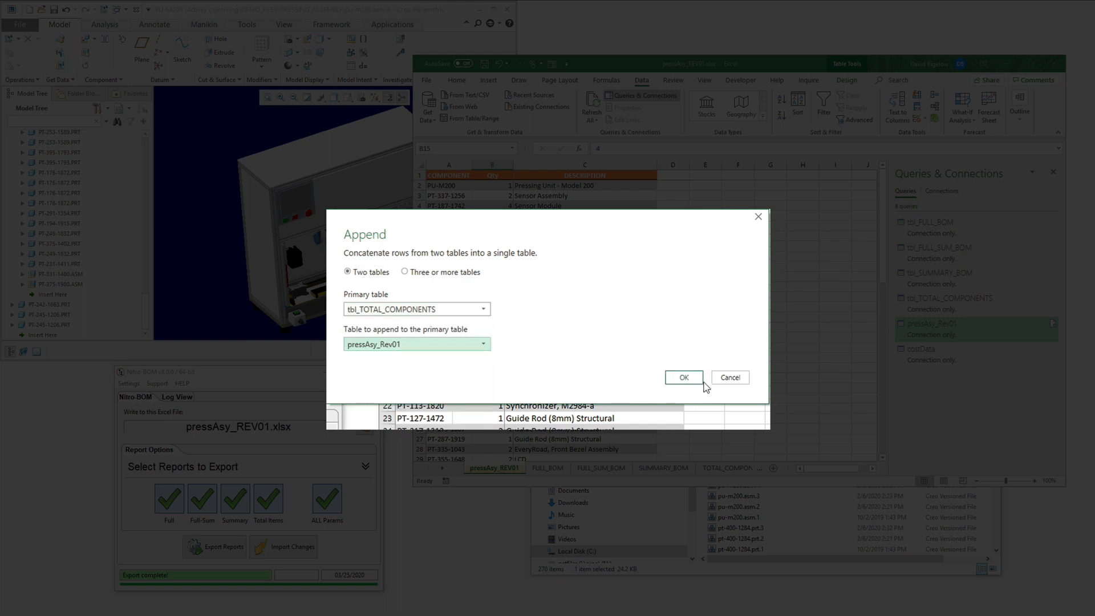
left_click(683, 377)
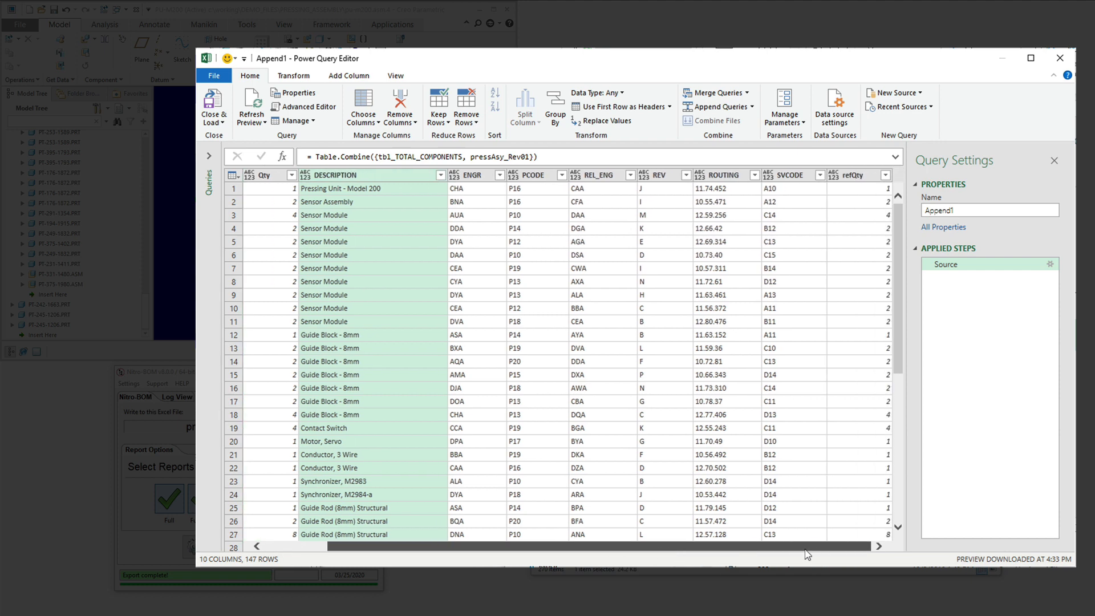
right_click(859, 174)
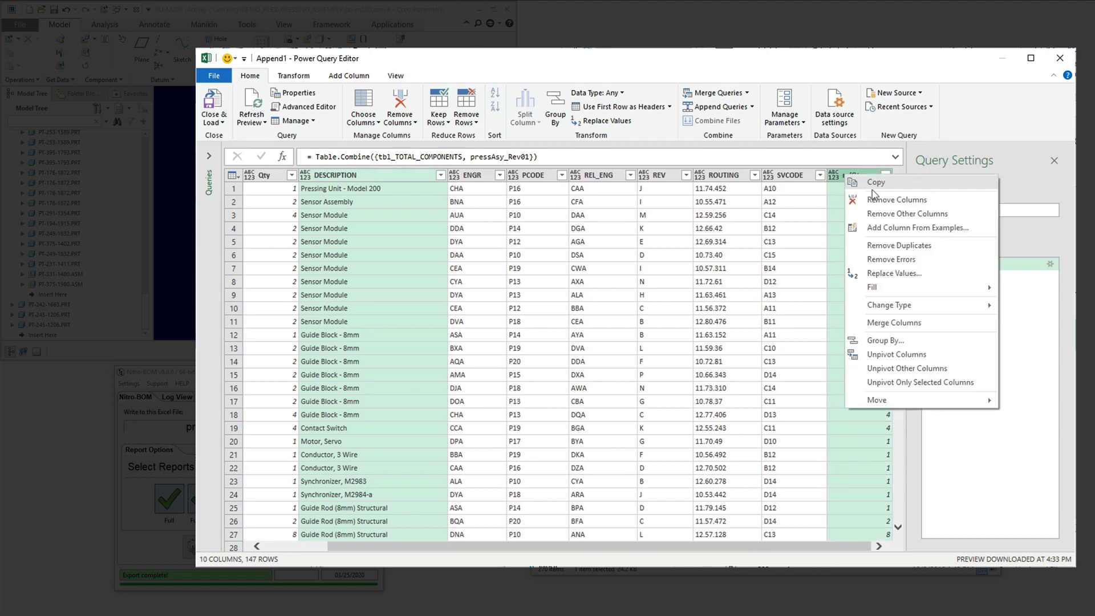
left_click(908, 213)
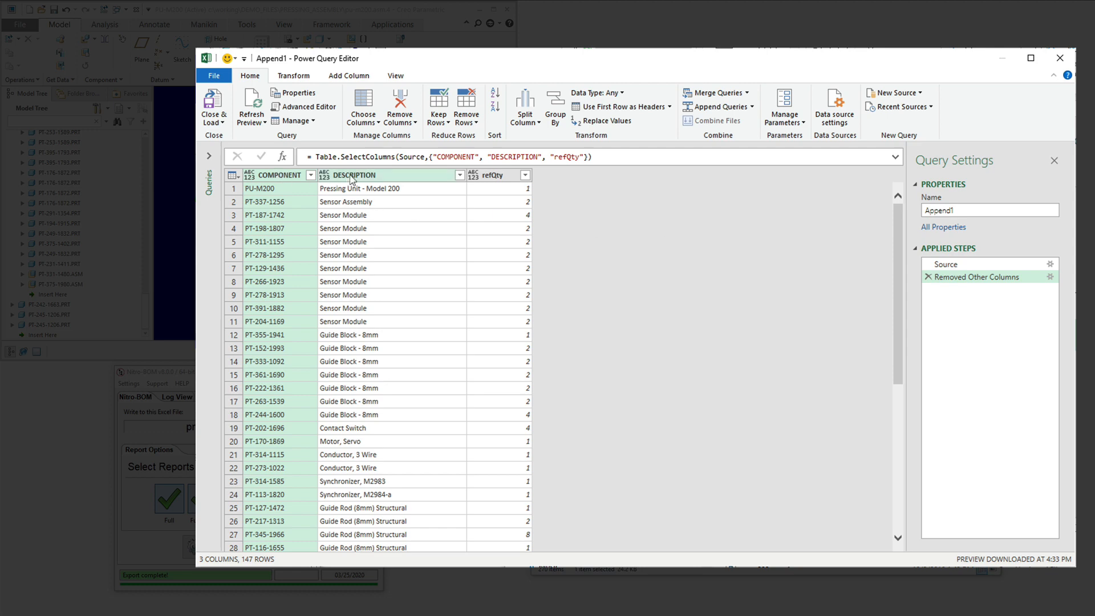
Step: Group by COMPONENT and DESCRIPTION, summing refQty into a new qtyDiff column
right_click(352, 179)
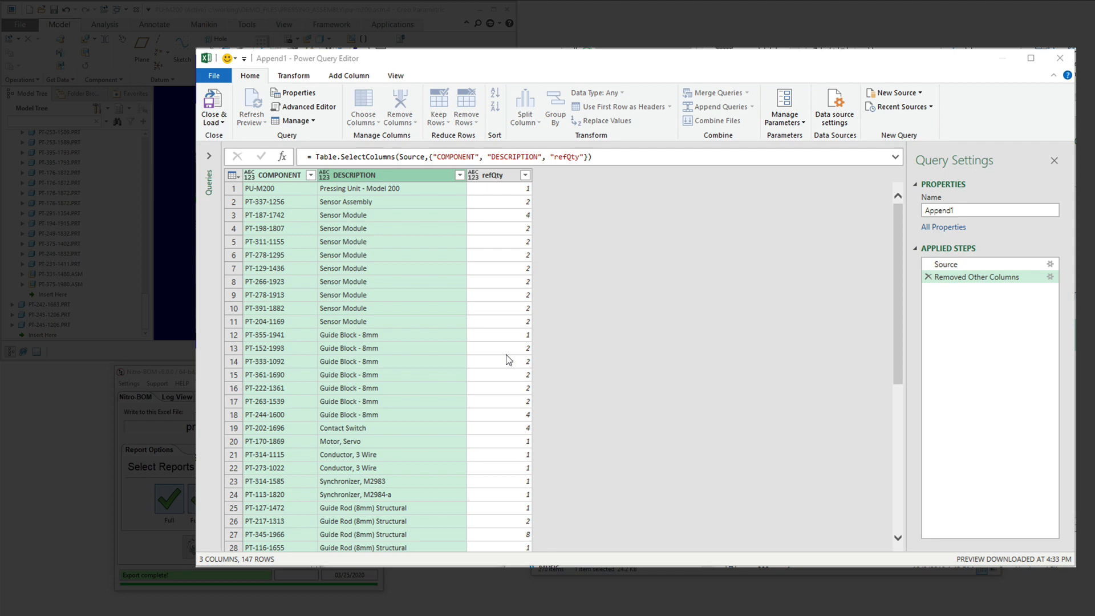
left_click(554, 105)
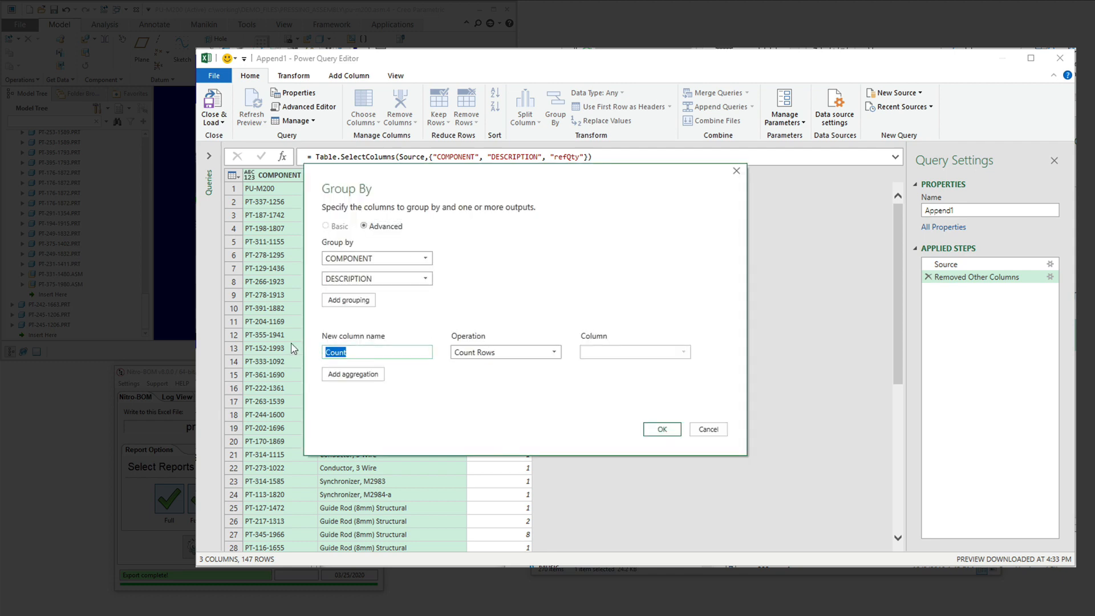
type("qtyDif")
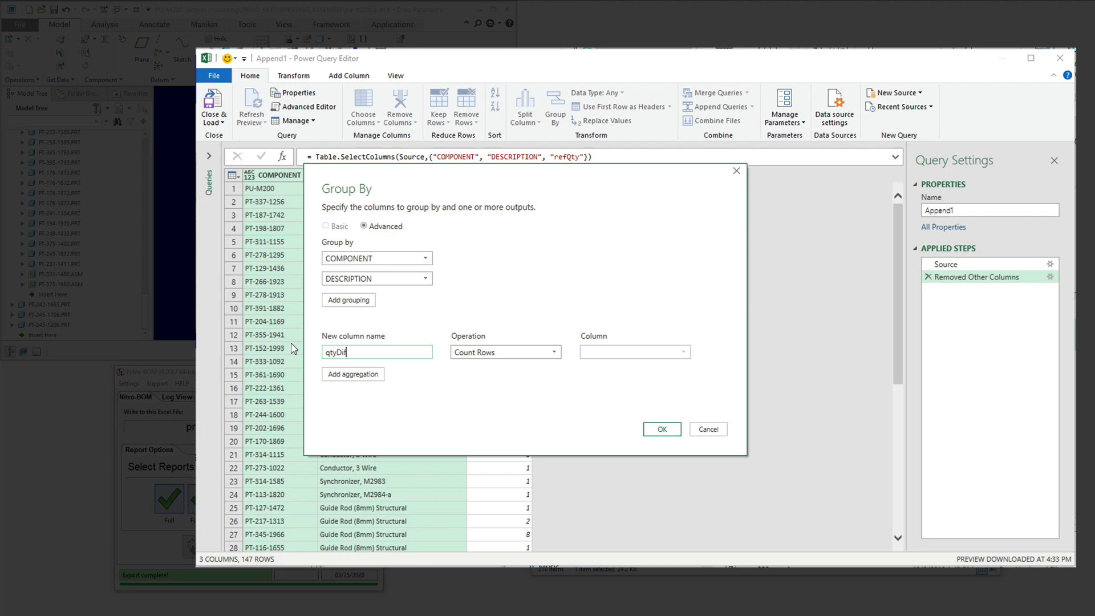
left_click(504, 351)
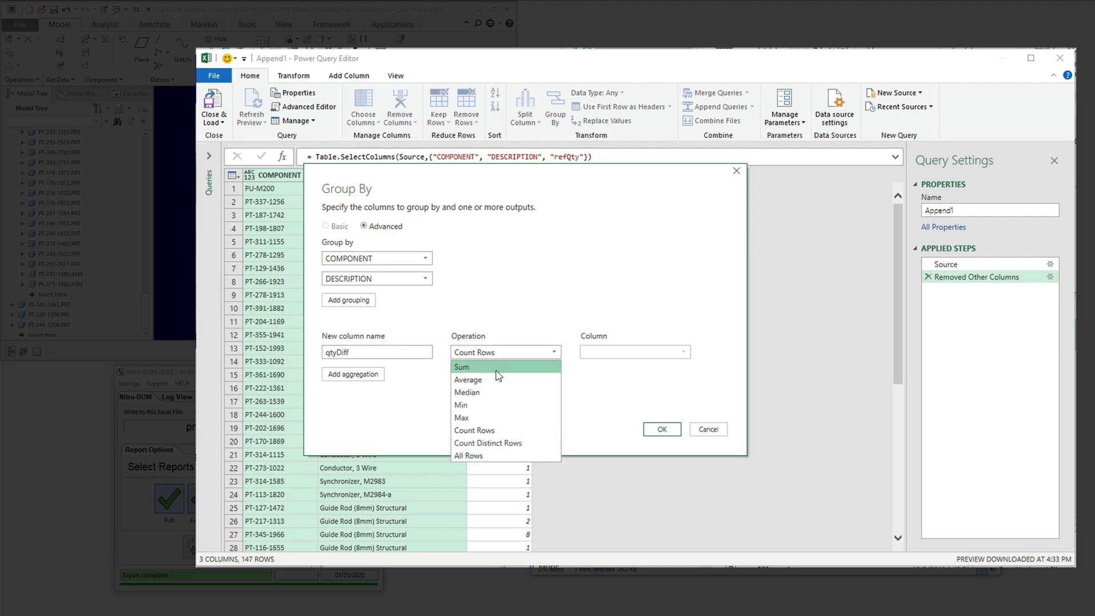
left_click(461, 366)
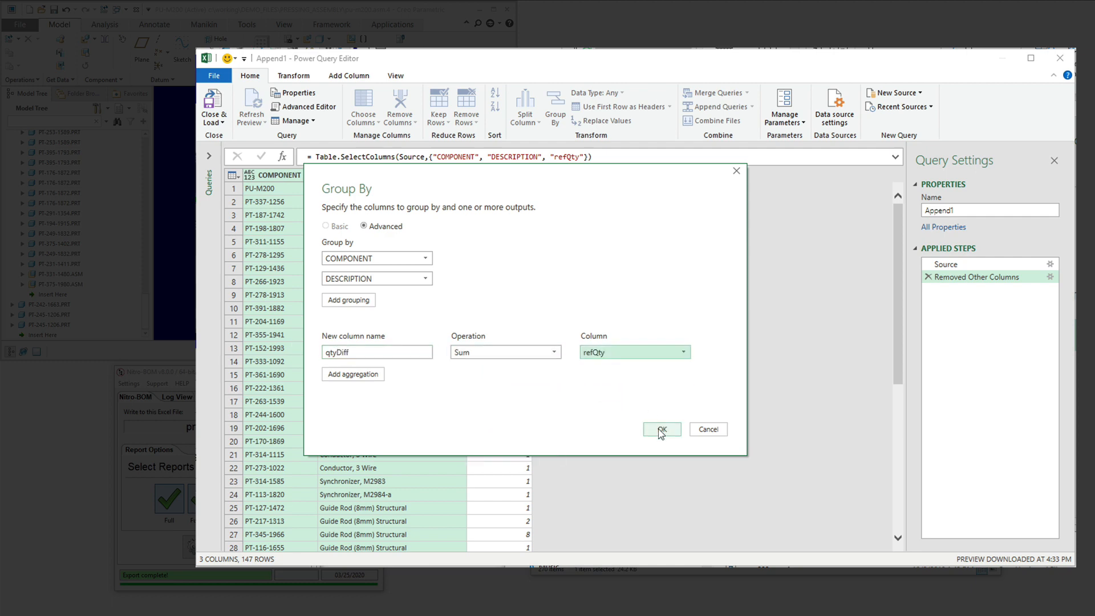
left_click(660, 429)
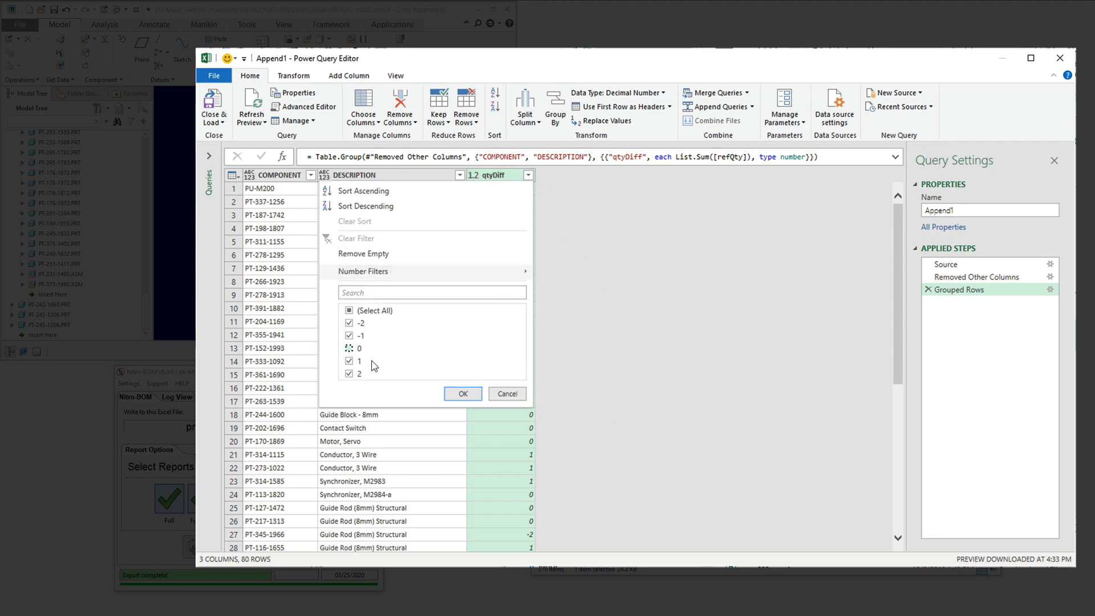
Step: Filter out rows where qtyDiff is 0 and rename the query to bomDiff
left_click(463, 393)
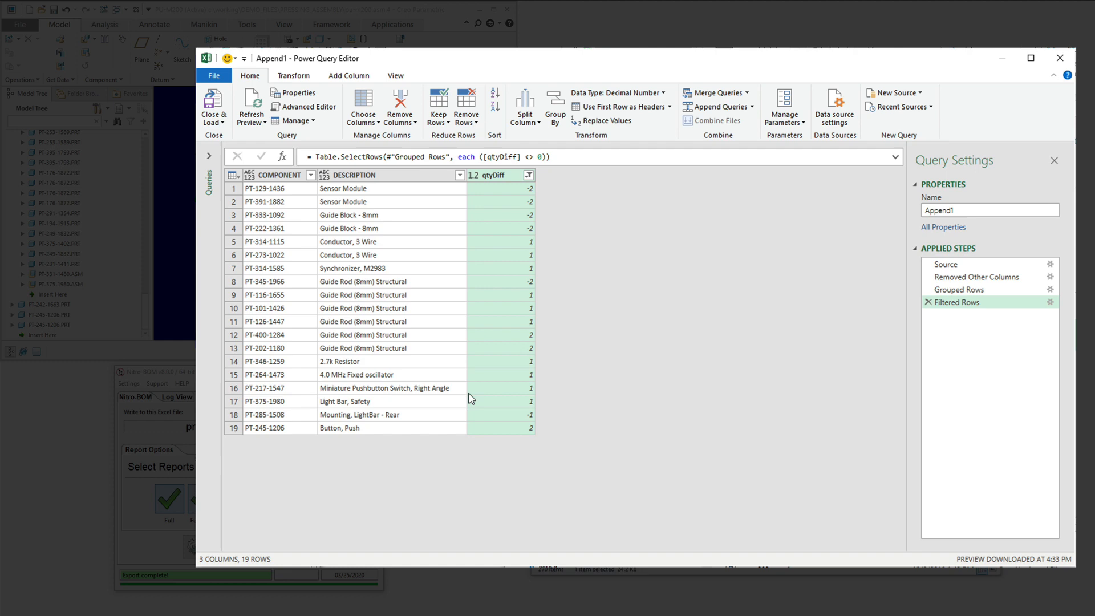
left_click(989, 210)
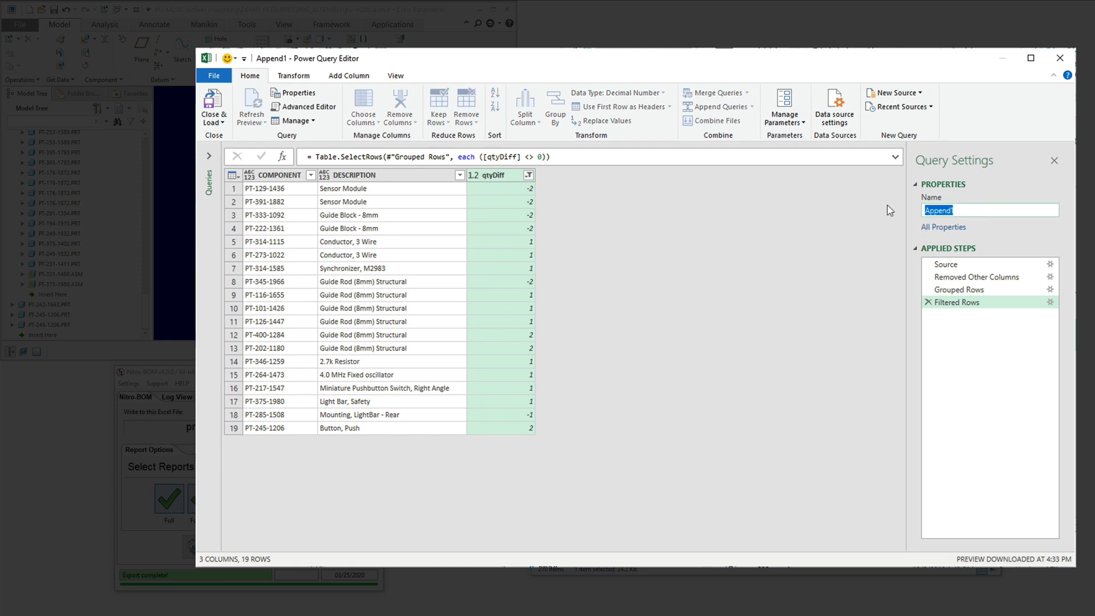
type("bomDiff")
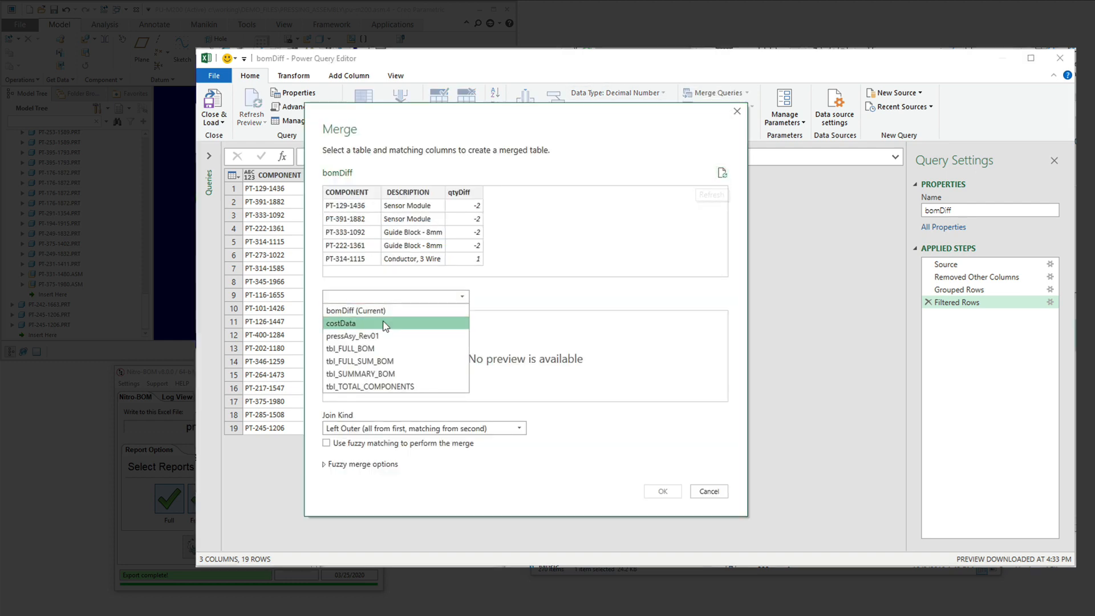
Step: Inner-join costData on COMPONENT and expand only its unitCost column, named unitCost
left_click(341, 323)
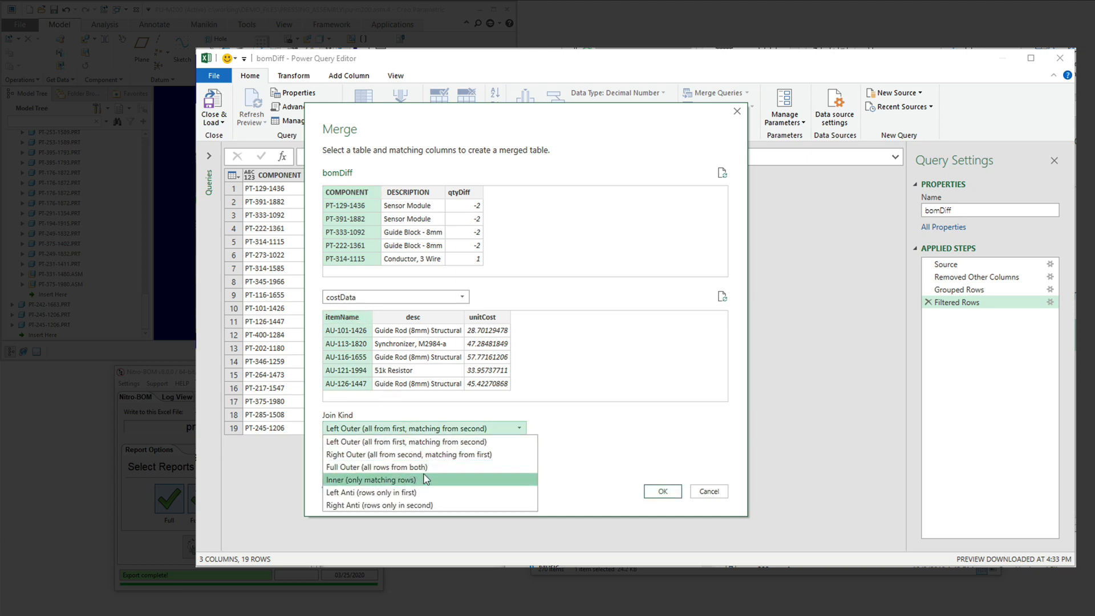
left_click(662, 491)
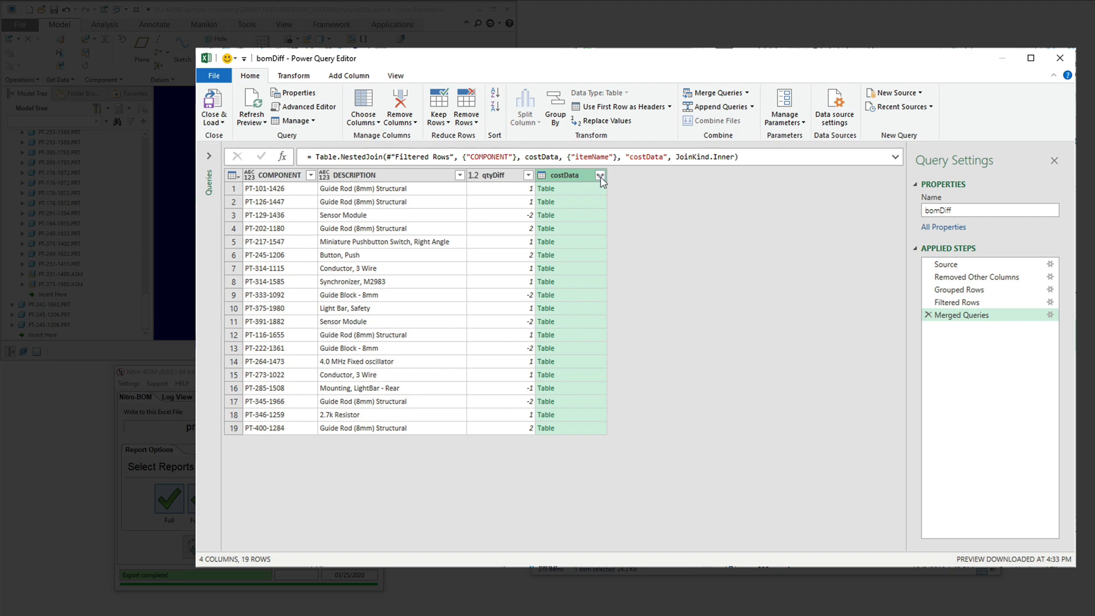
left_click(600, 175)
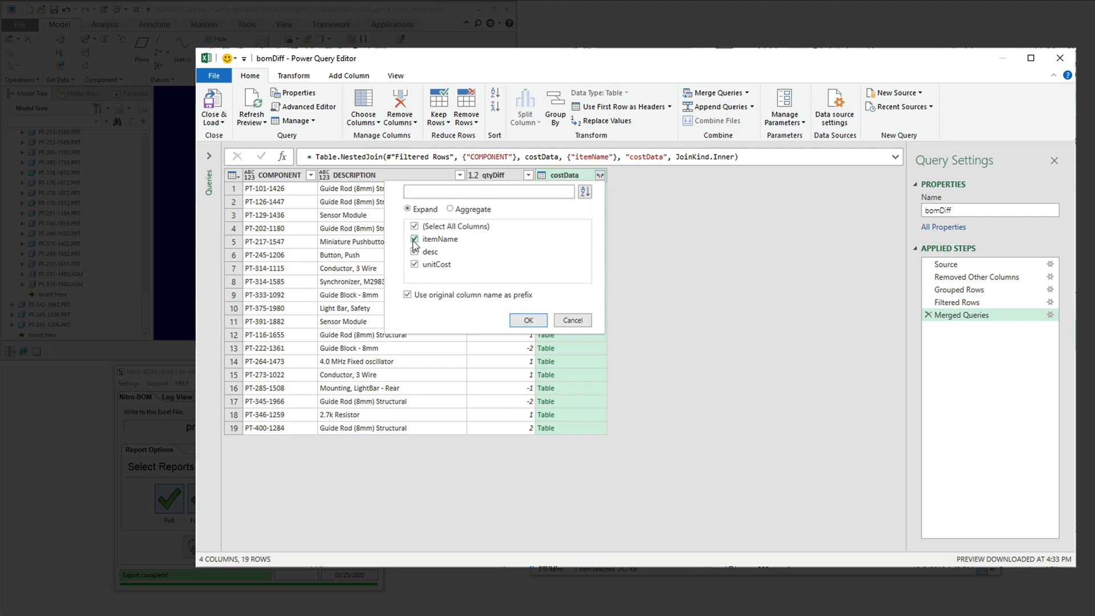
left_click(527, 321)
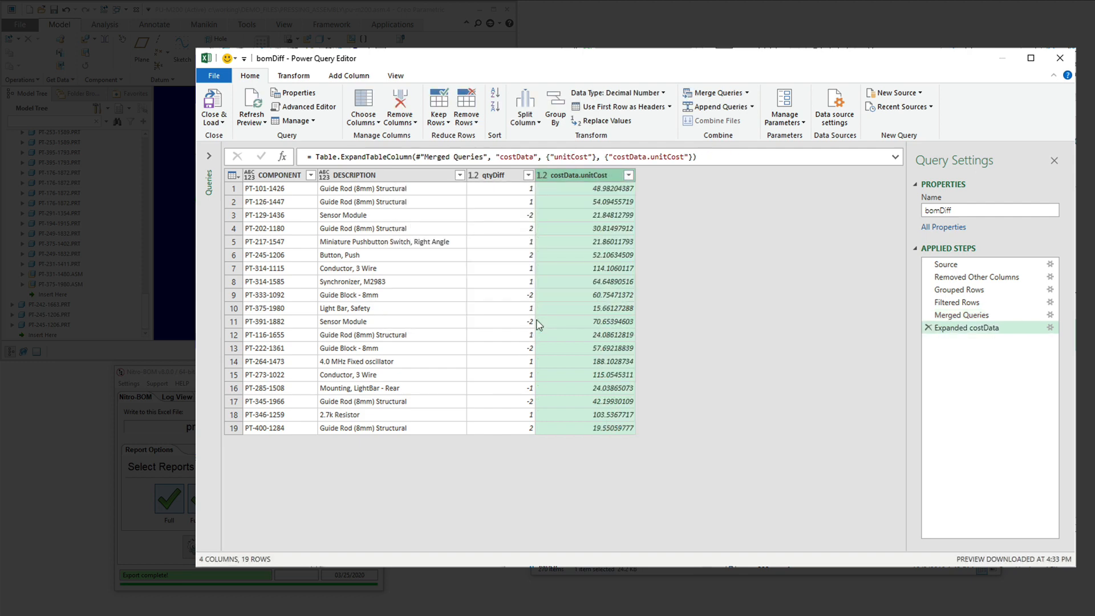
double_click(585, 174)
type("unitCost")
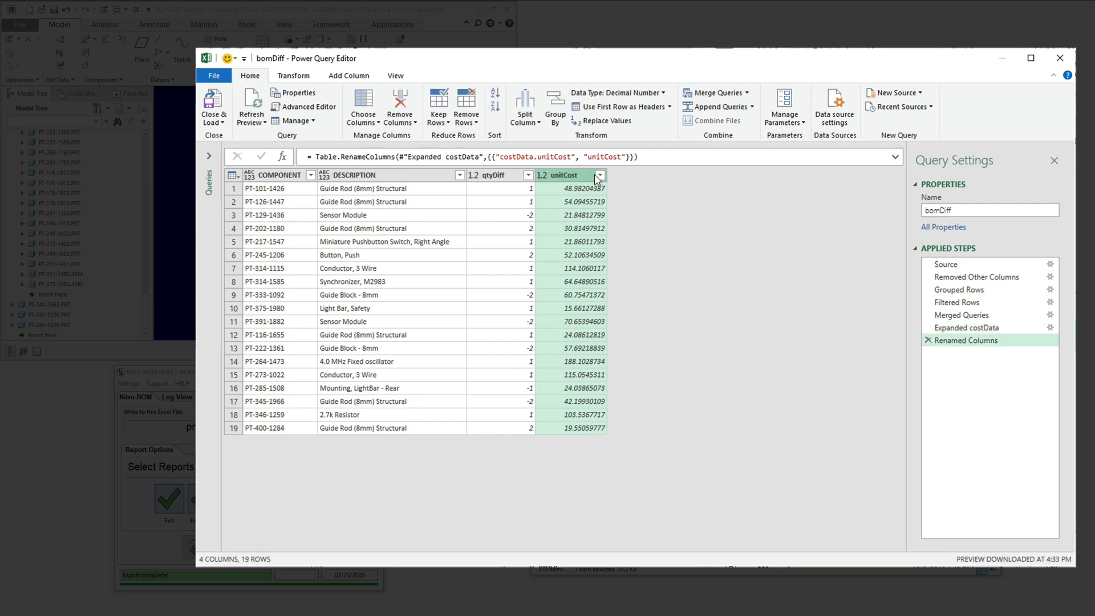
left_click(348, 75)
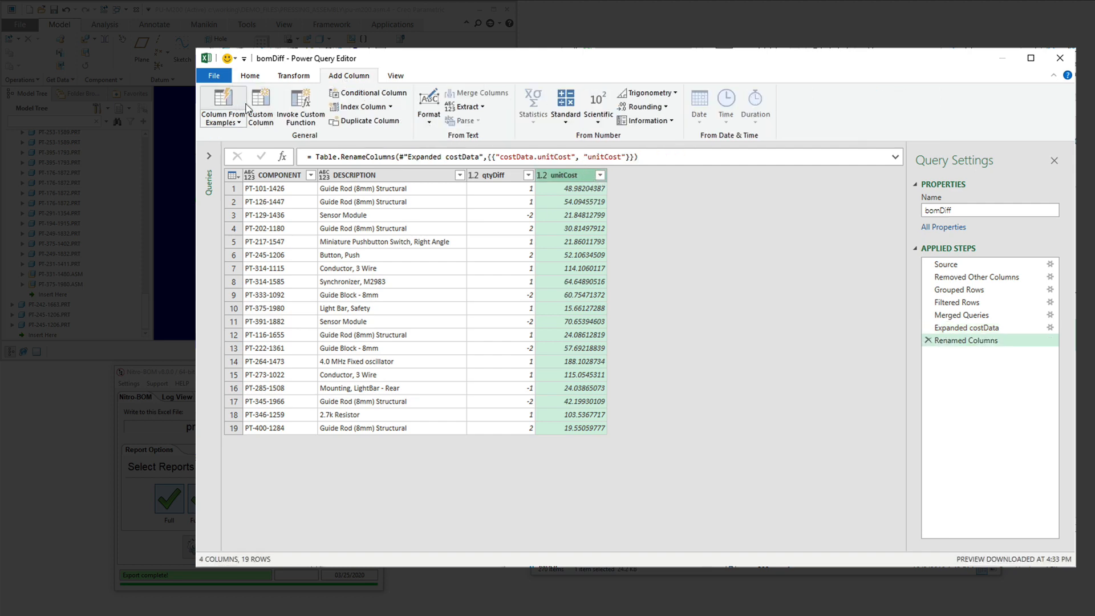
Step: Add an extCost column of [qtyDiff]*[unitCost] and load bomDiff into the workbook
left_click(260, 107)
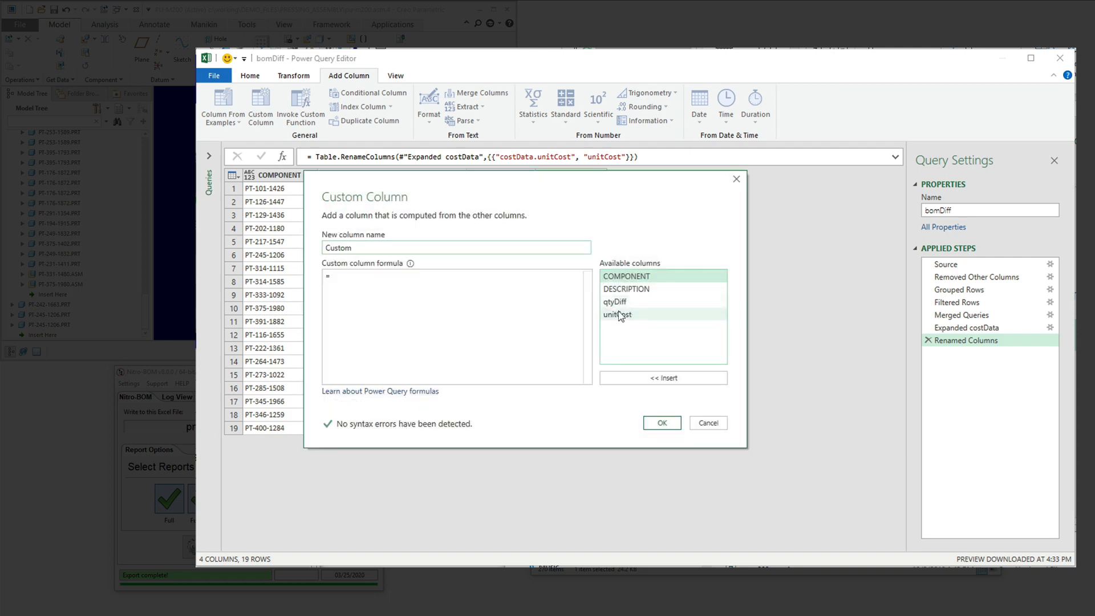
type("[qtyDiff]*")
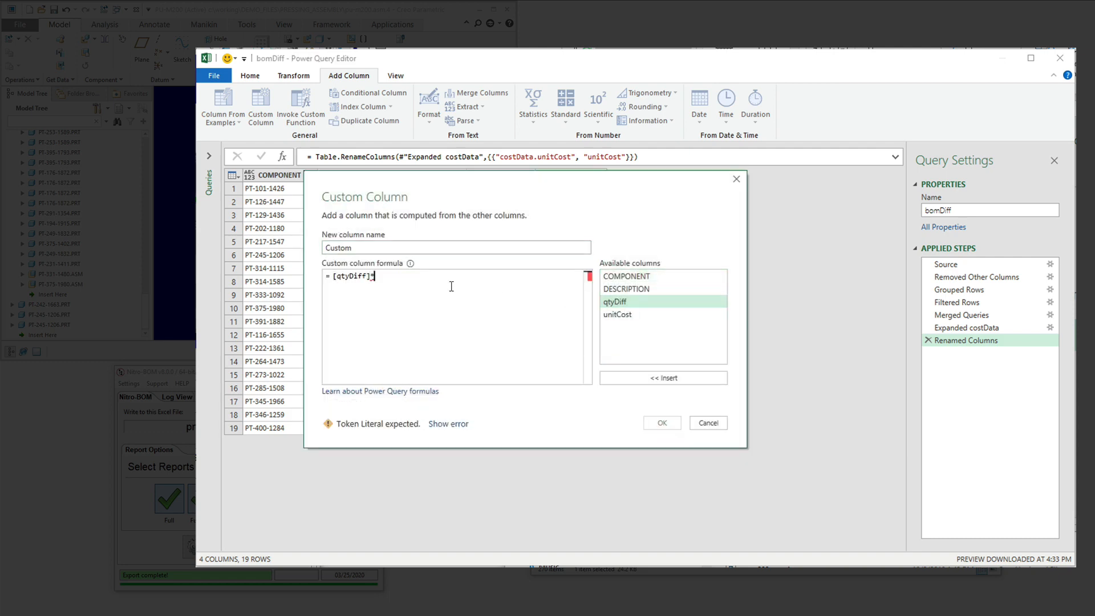
left_click(707, 423)
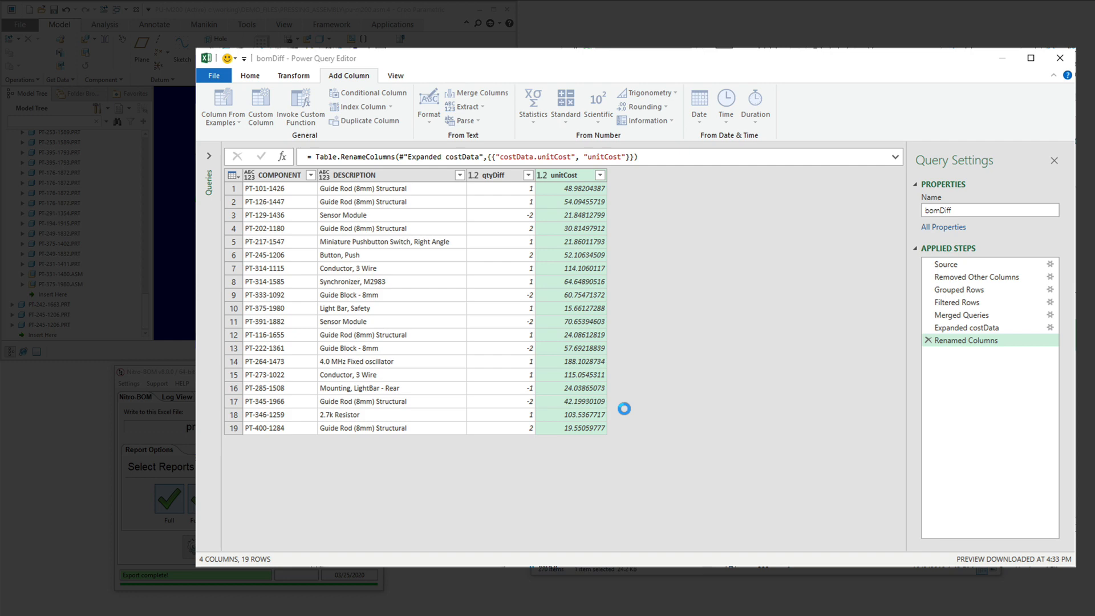
left_click(261, 105)
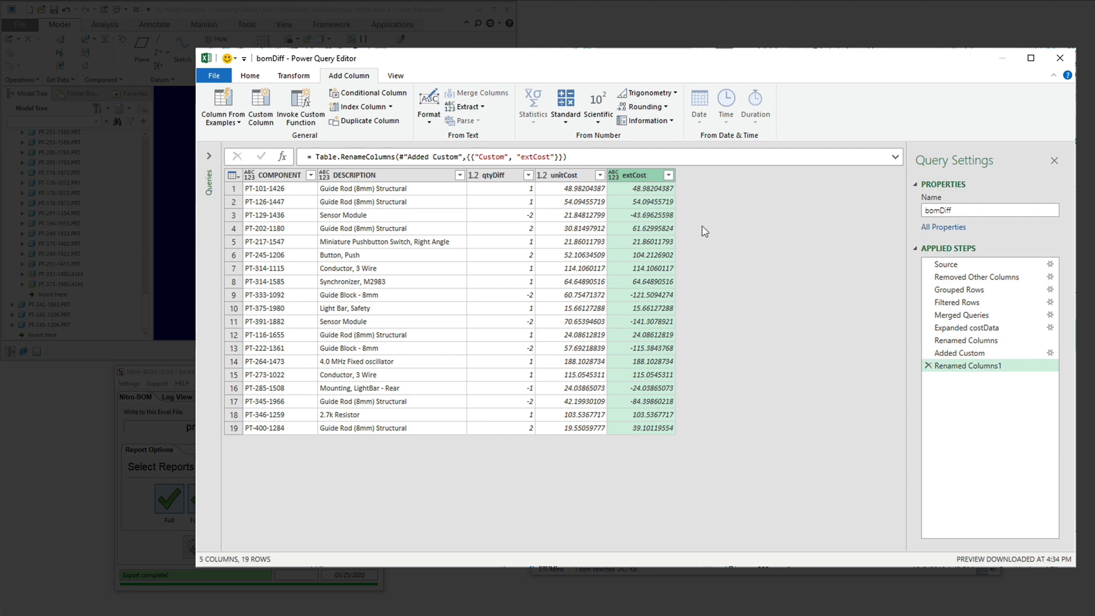
left_click(1060, 59)
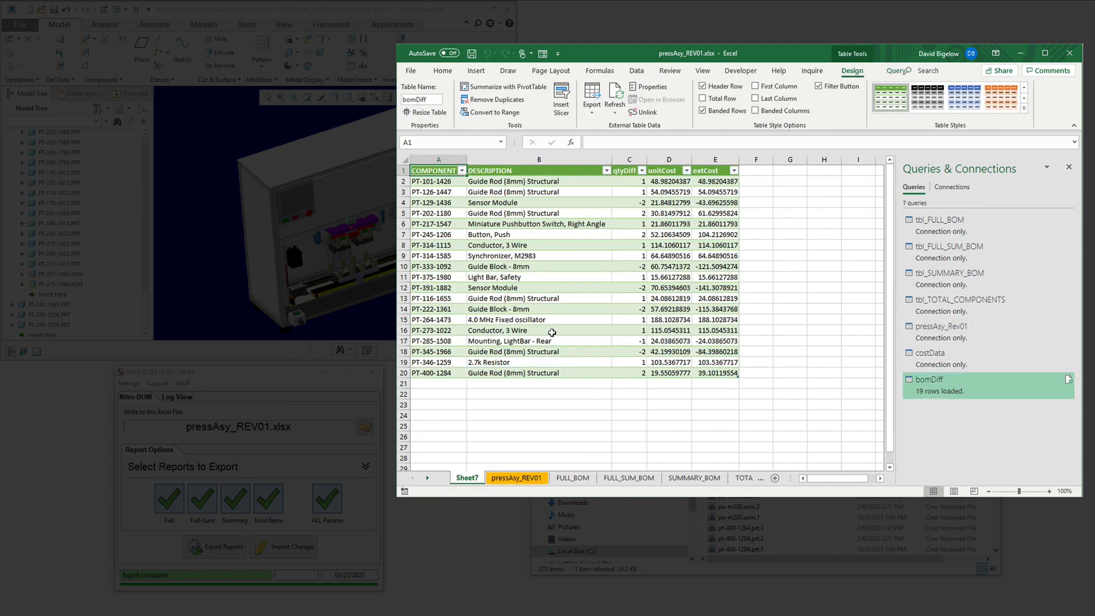
Step: Add a Total row to the bomDiff table and format unitCost and extCost as accounting
left_click(628, 298)
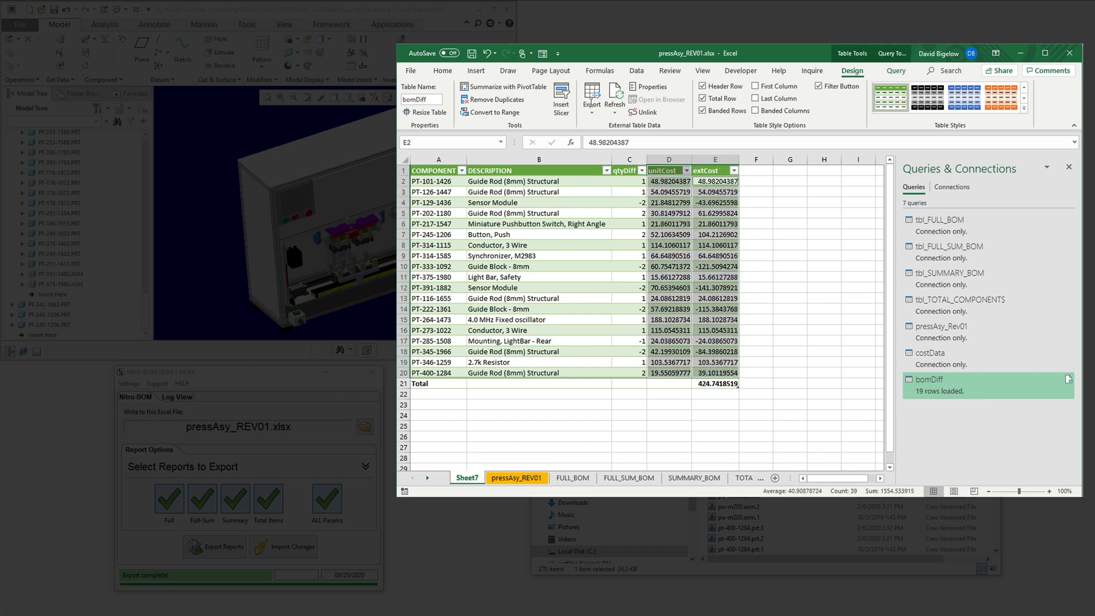
left_click(442, 70)
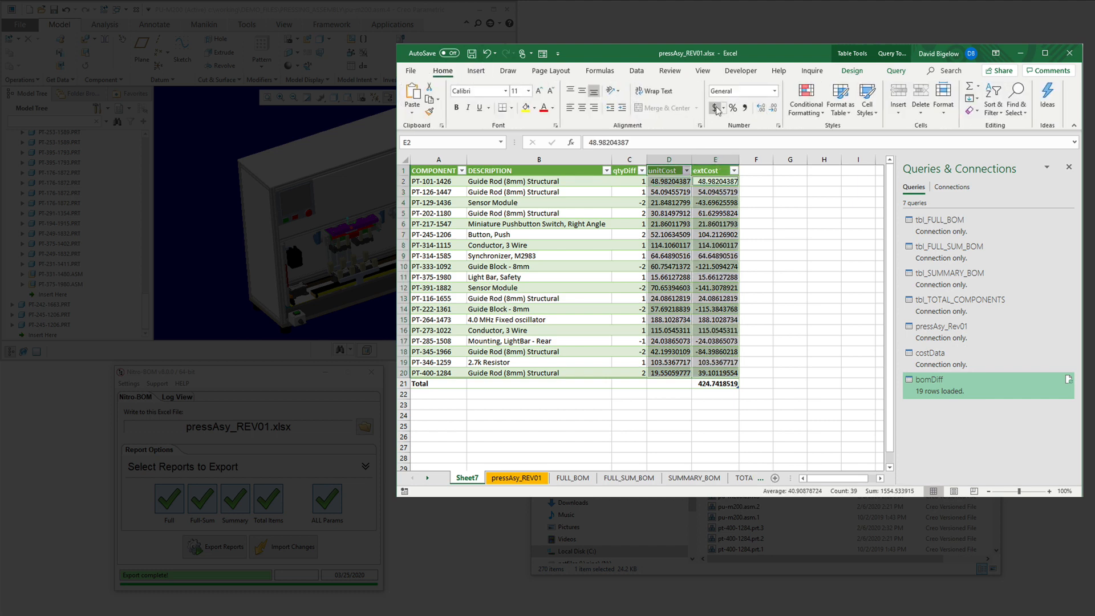
left_click(712, 109)
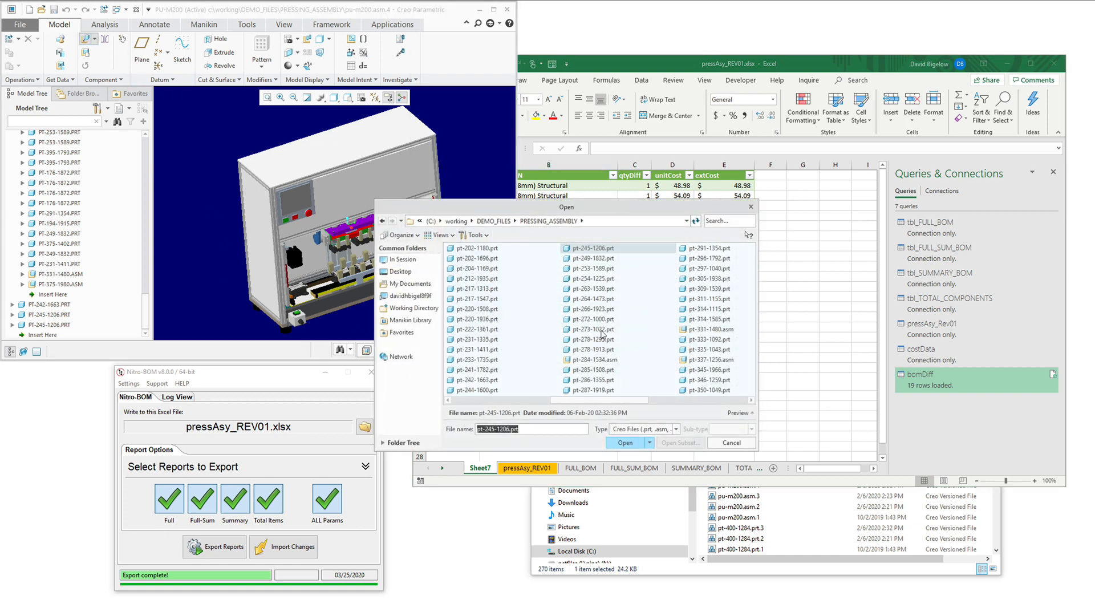
Step: Place the chosen part in the Creo assembly and re-export the BOM reports to pressAsy_REV01.xlsx
left_click(625, 442)
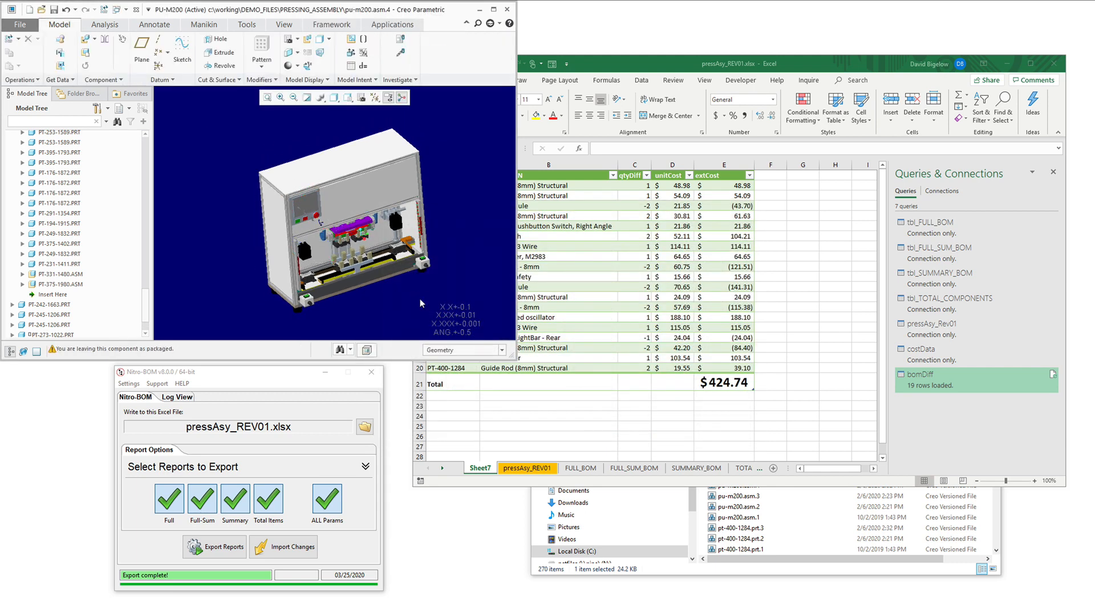
left_click(215, 547)
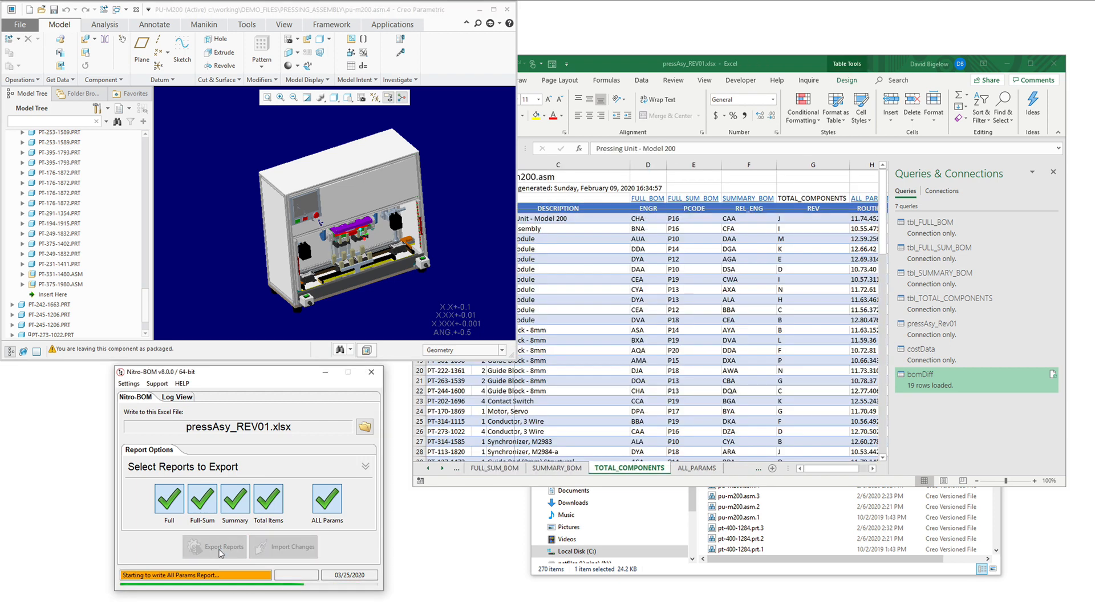
left_click(222, 546)
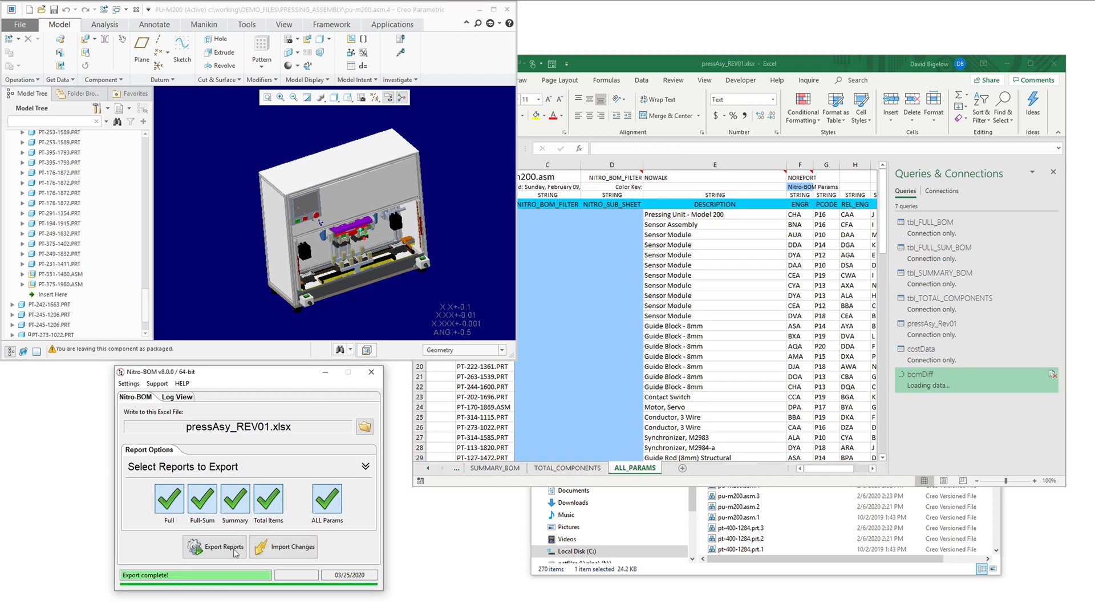